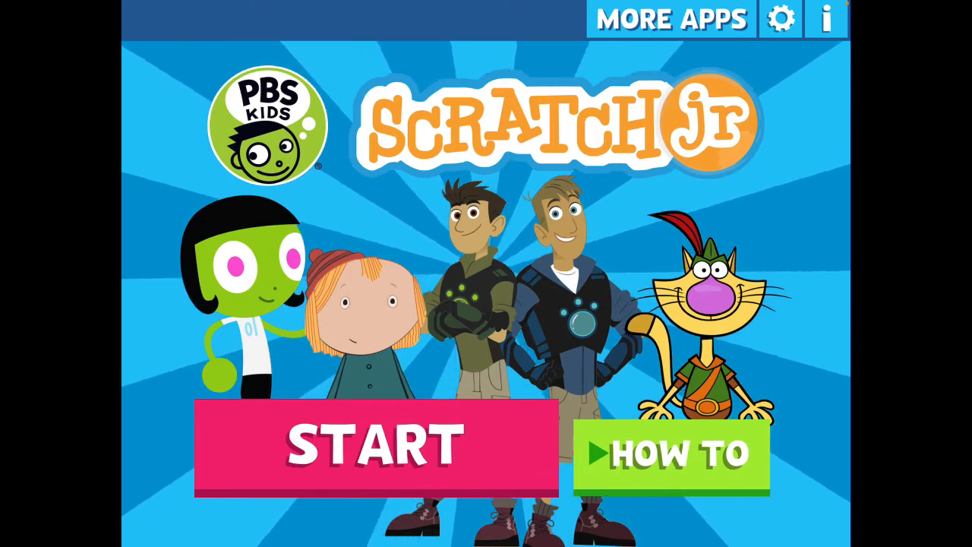
- Go from the title screen to the My Projects page
left_click(377, 446)
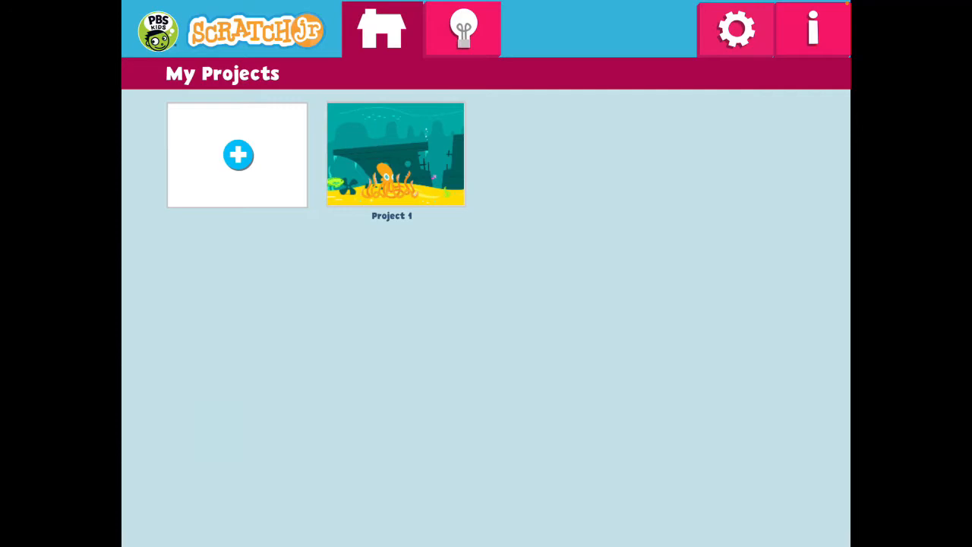
- Create a new project and delete the default Dot character
left_click(237, 155)
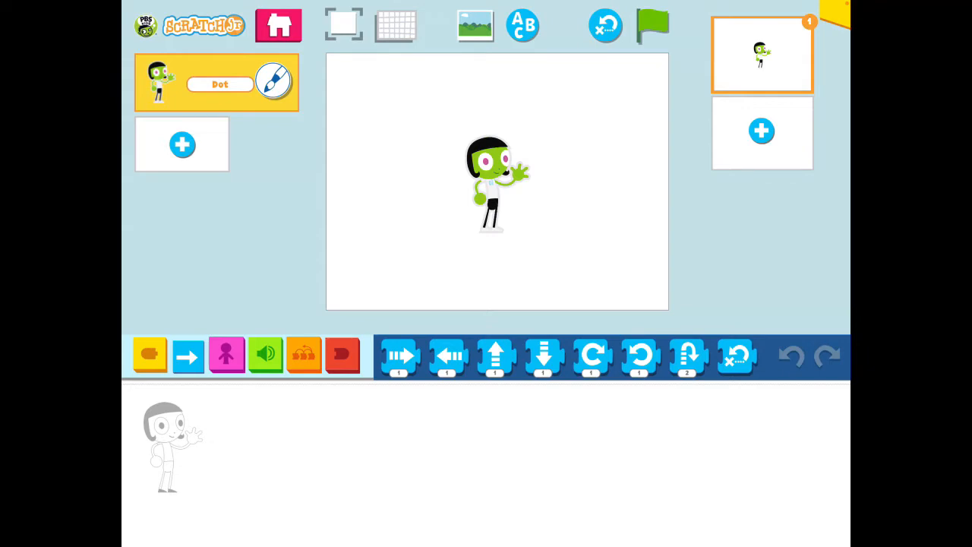
left_click(490, 178)
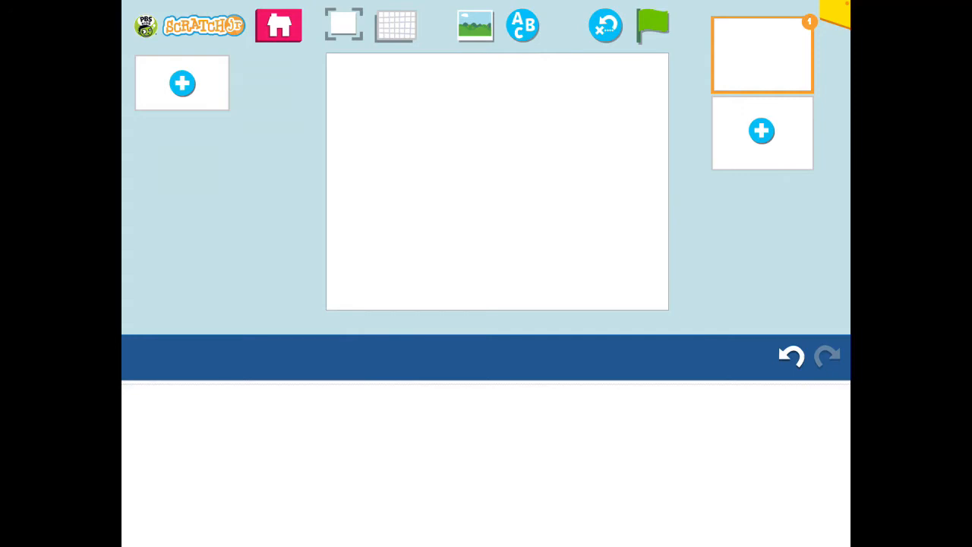
- Add Francine from the Arthur character set to the stage
left_click(181, 83)
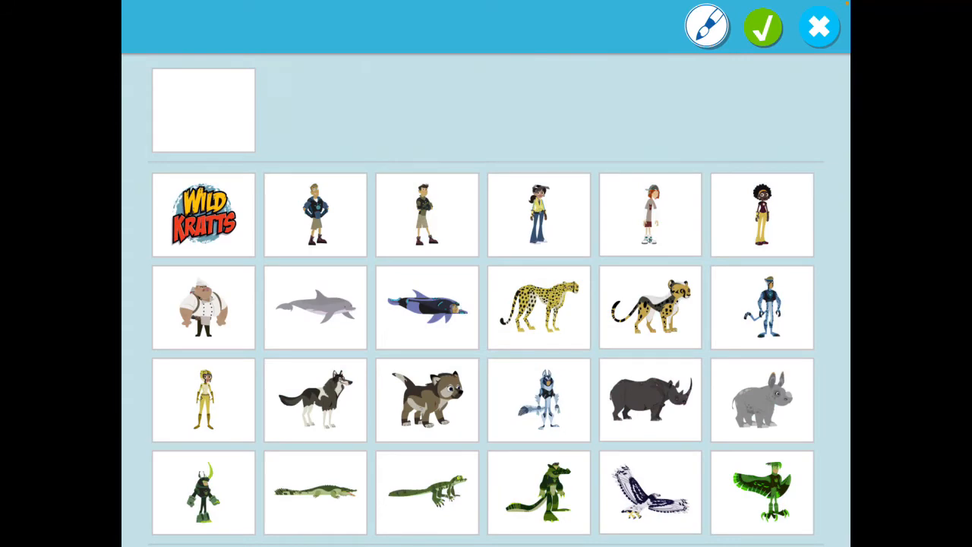
scroll("down", 3)
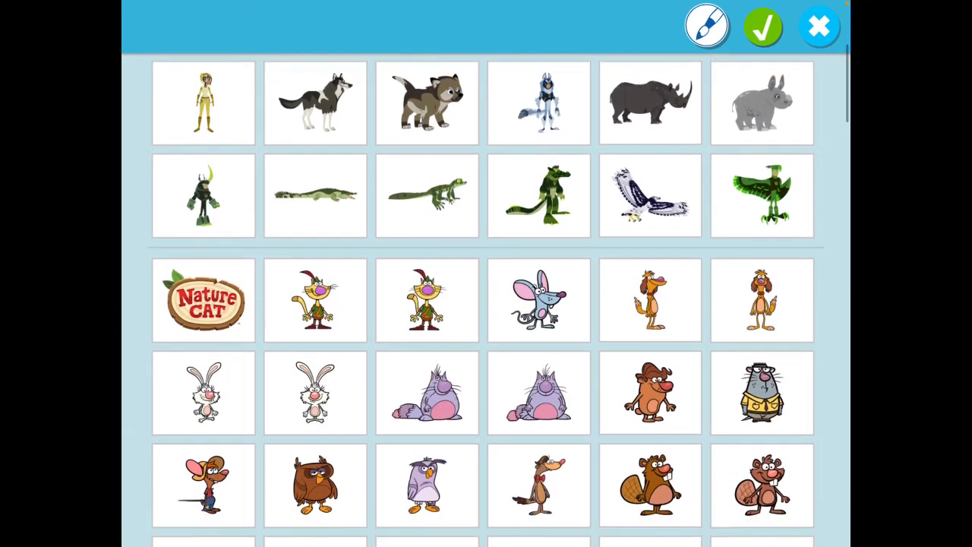
scroll("down", 3)
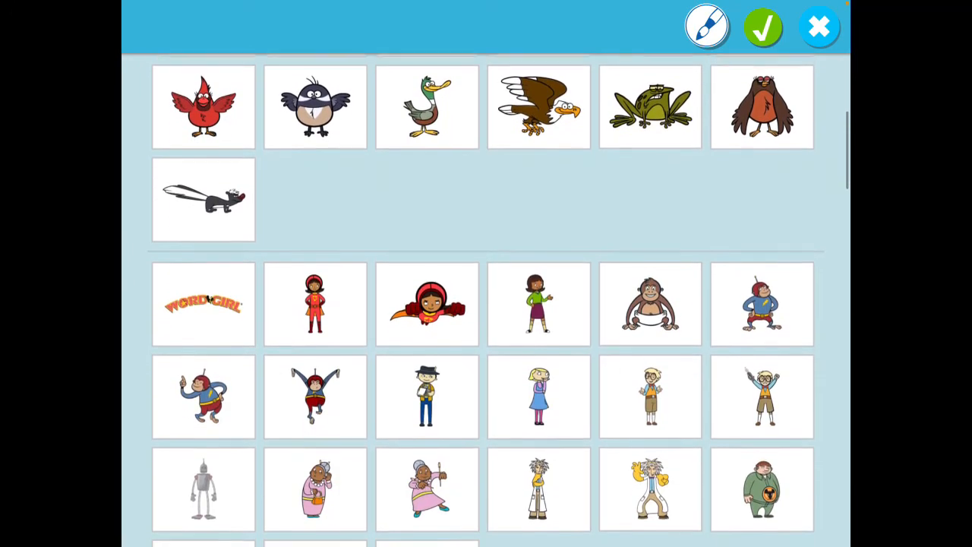
scroll("down", 3)
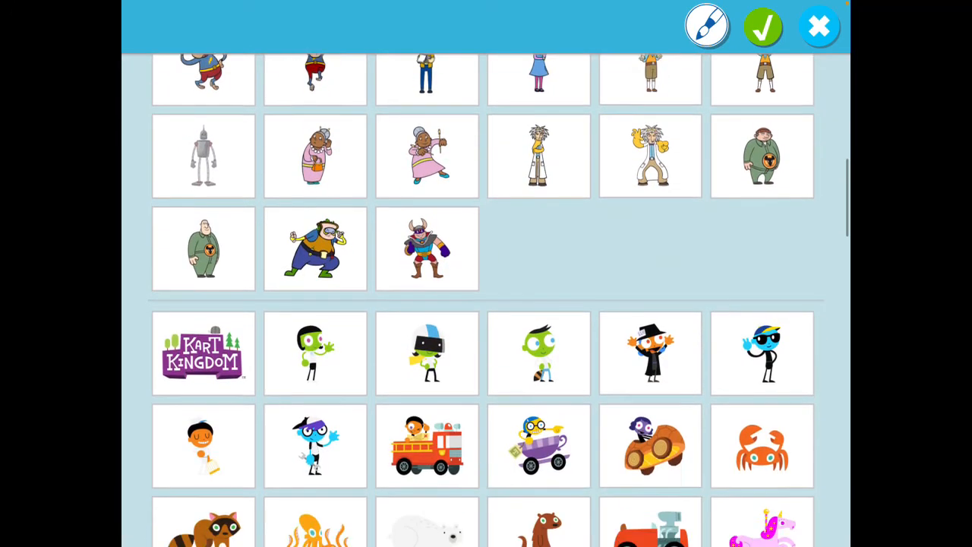
scroll("down", 3)
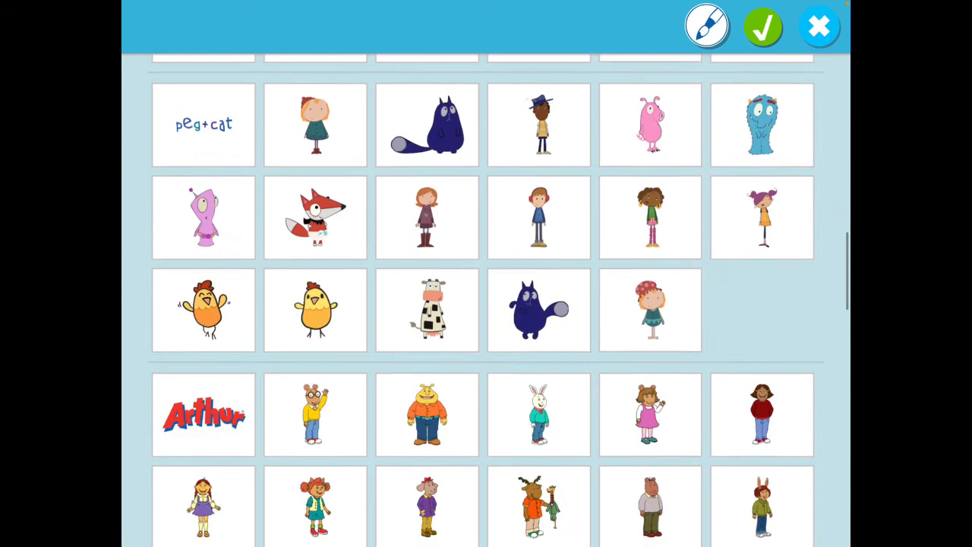
scroll("down", 3)
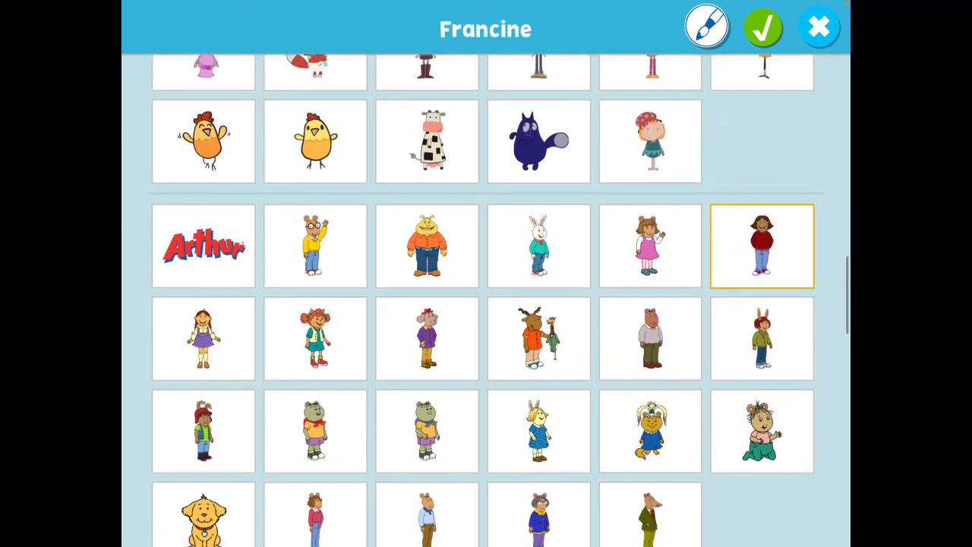
left_click(763, 28)
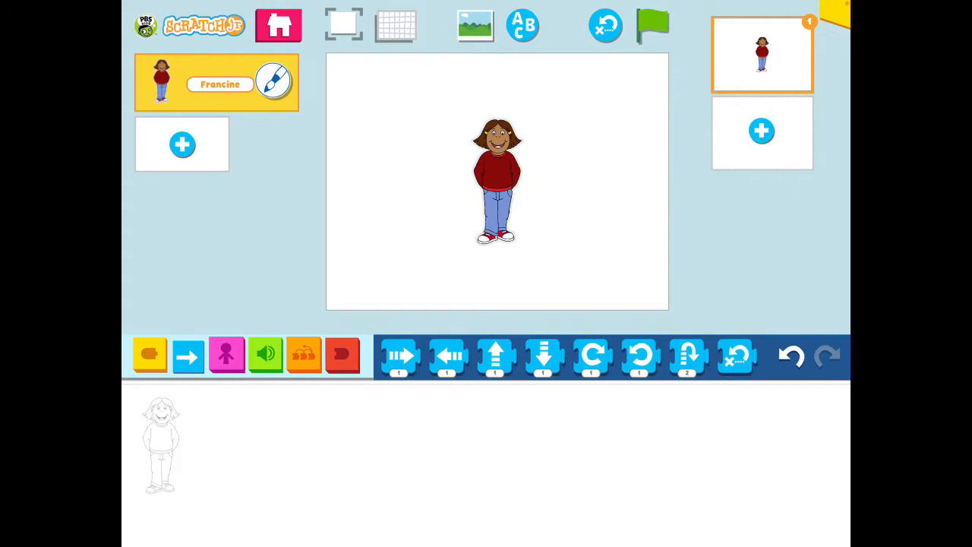
- Show the stage coordinate grid and open the background library
left_click(395, 25)
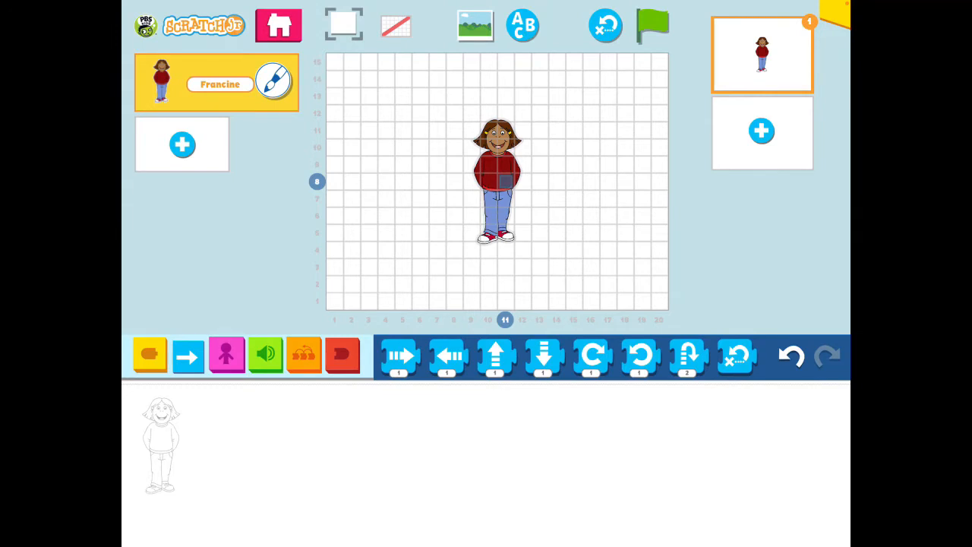
left_click(475, 25)
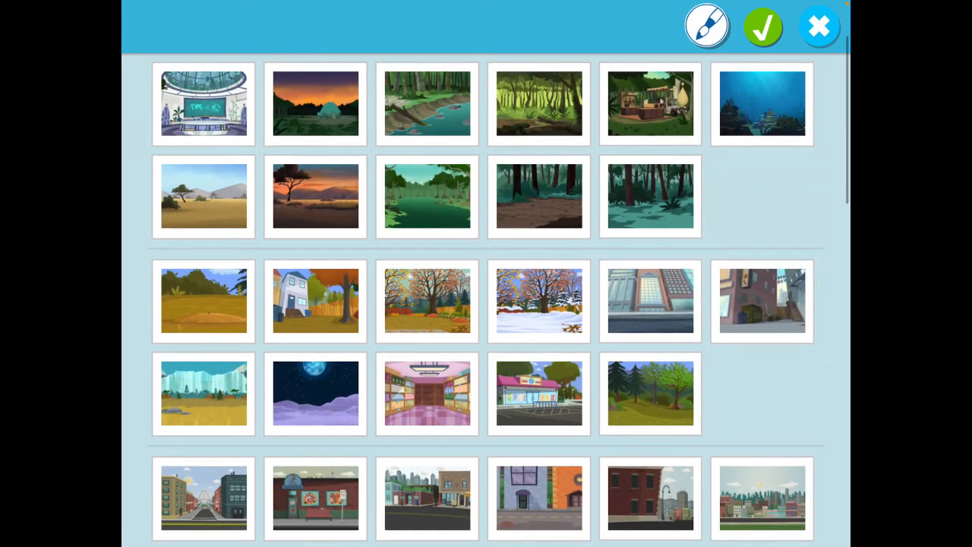
- Set 'The Deep' underwater scene as the stage background
scroll("down", 3)
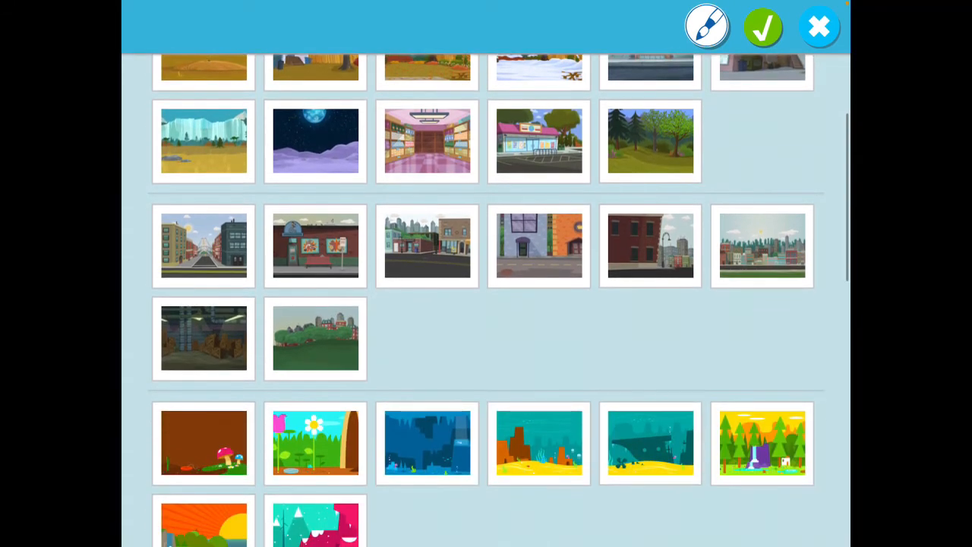
scroll("down", 3)
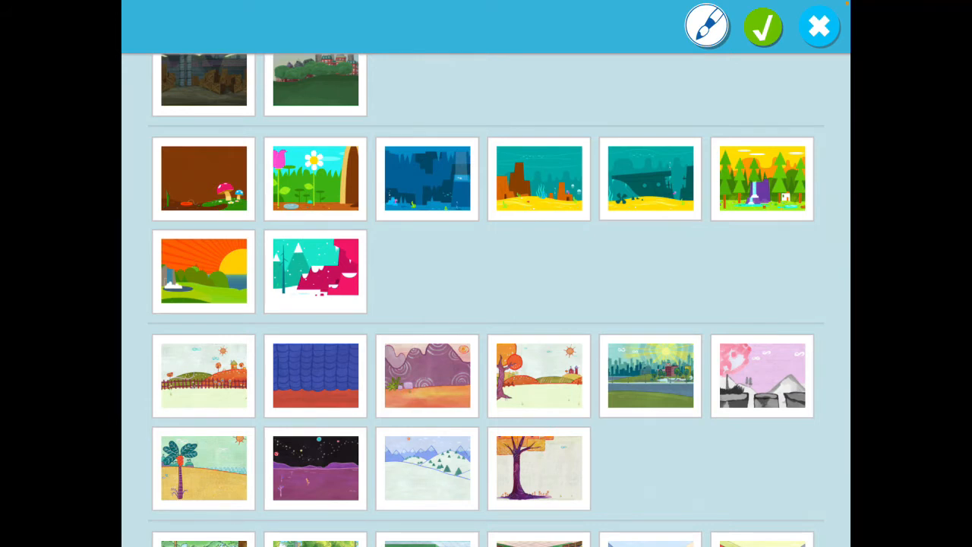
left_click(538, 179)
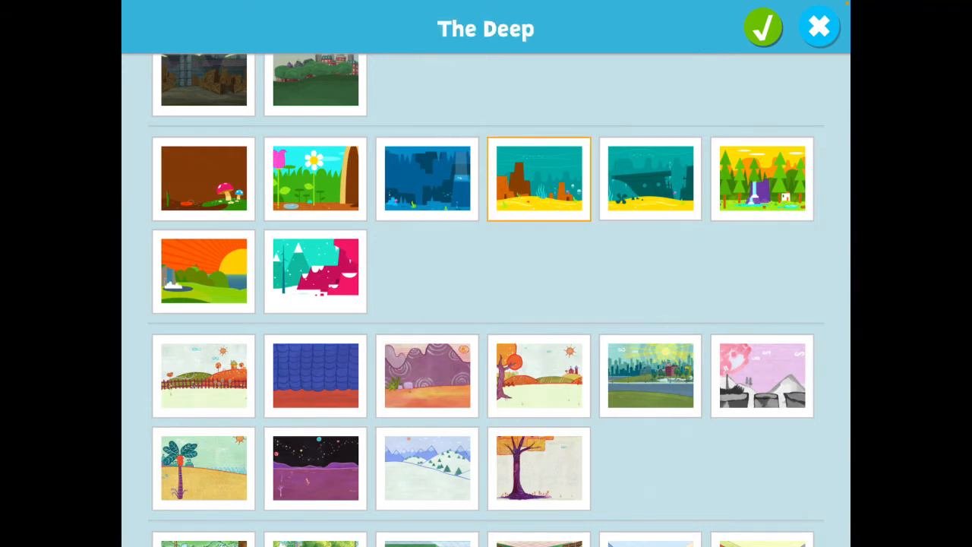
left_click(763, 28)
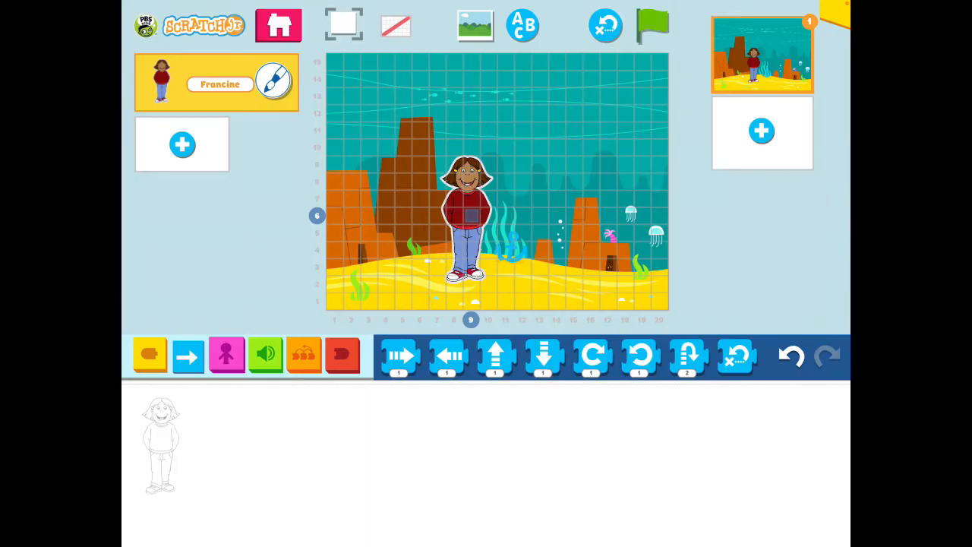
- Toggle the stage grid off, on, and off again
left_click(394, 25)
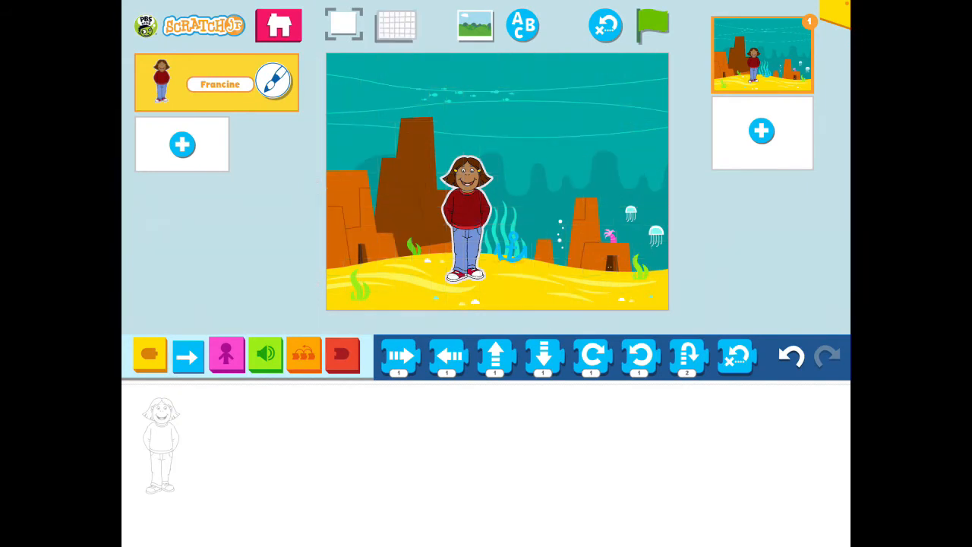
left_click(395, 25)
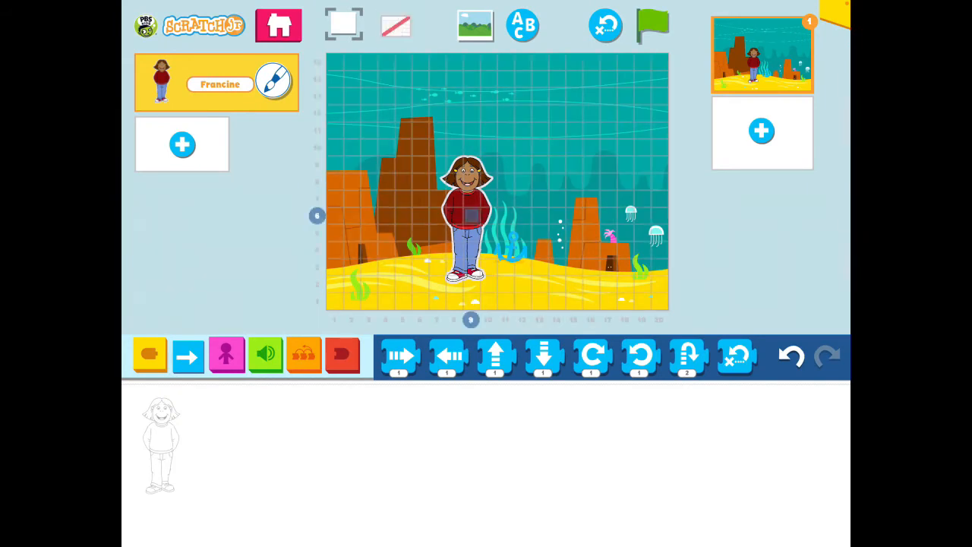
left_click(395, 26)
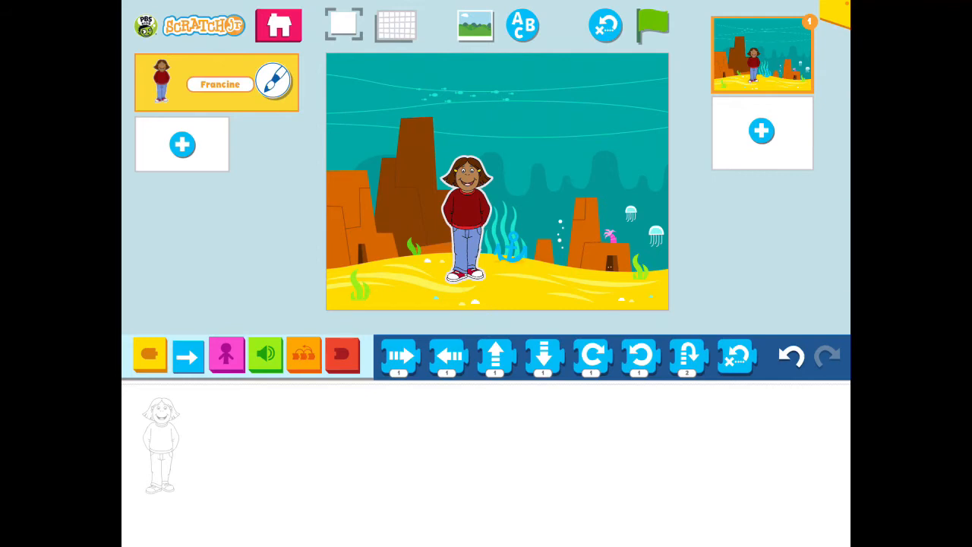
- Delete Francine from the underwater scene and open the character library
left_click(467, 182)
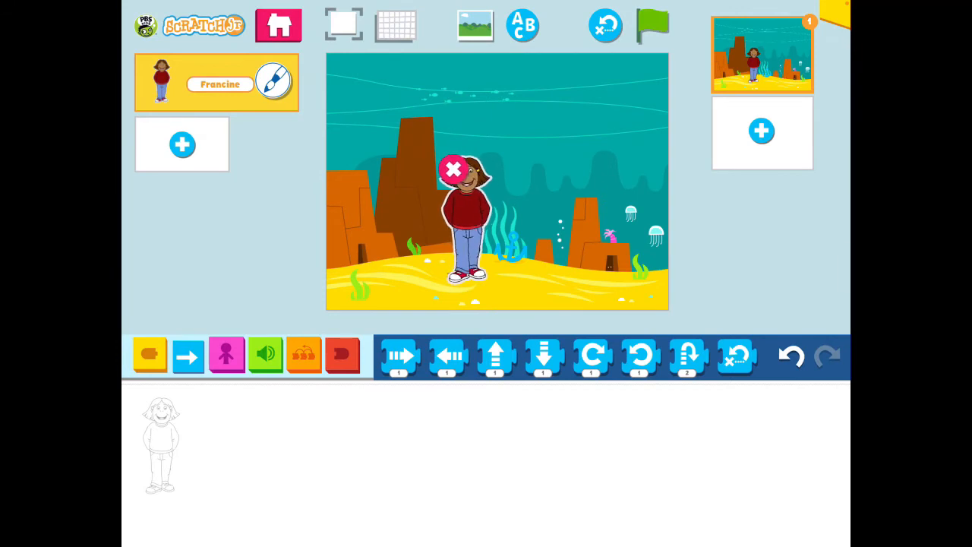
left_click(452, 168)
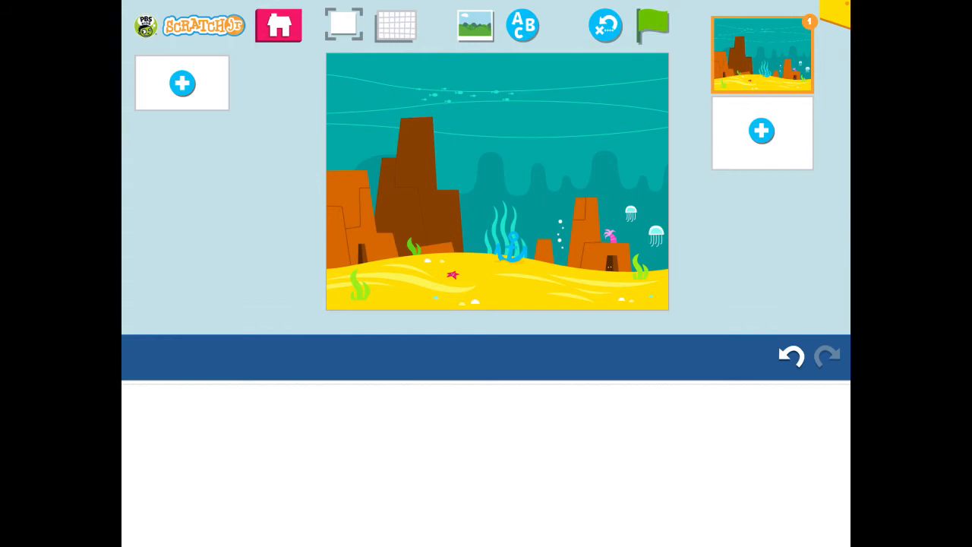
left_click(182, 84)
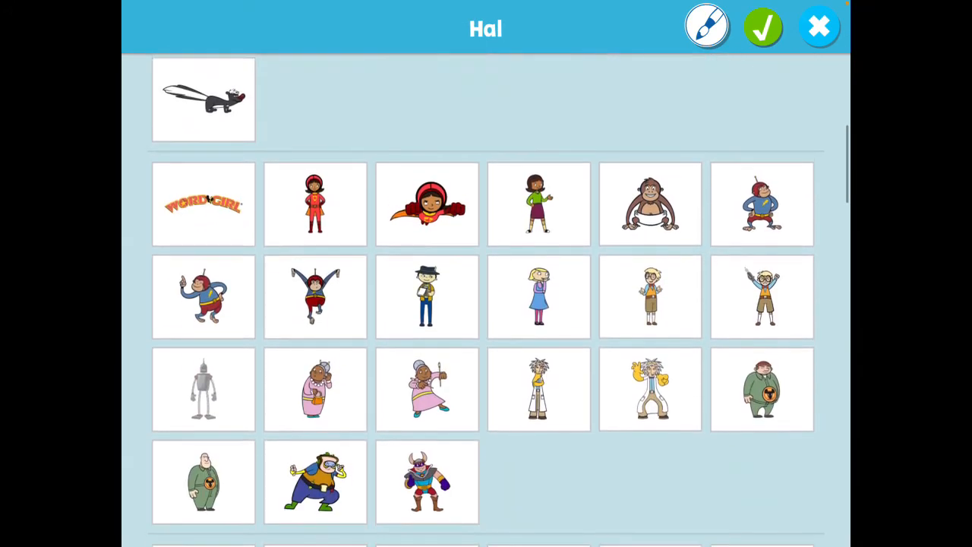
- Add the Crab character, then begin adding the Snake
scroll("down", 3)
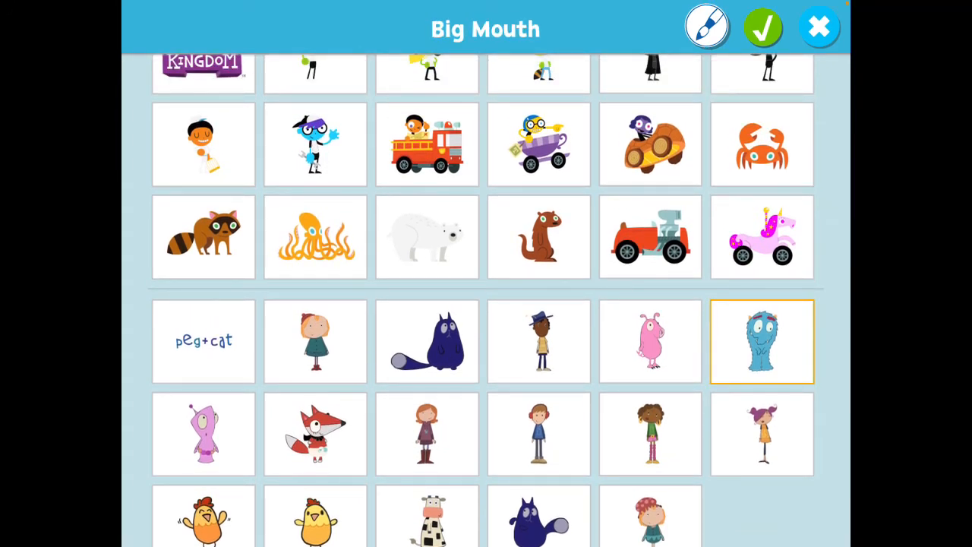
left_click(762, 27)
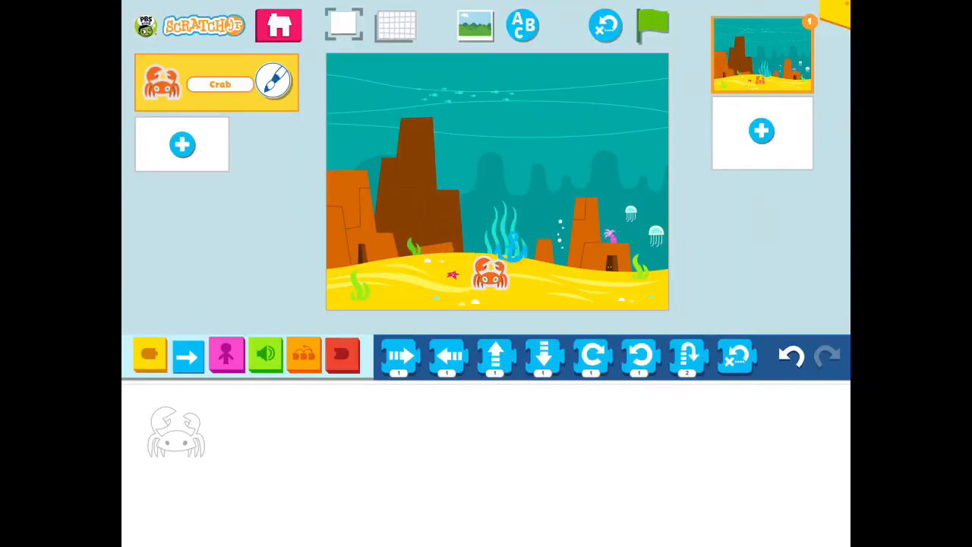
left_click(181, 144)
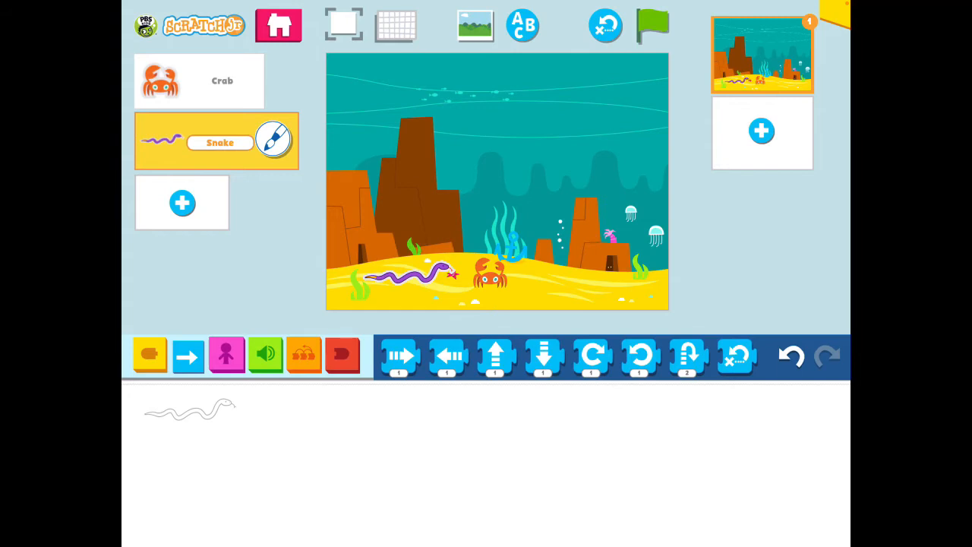
- Select the crab's script, then switch to the snake's script
left_click(198, 81)
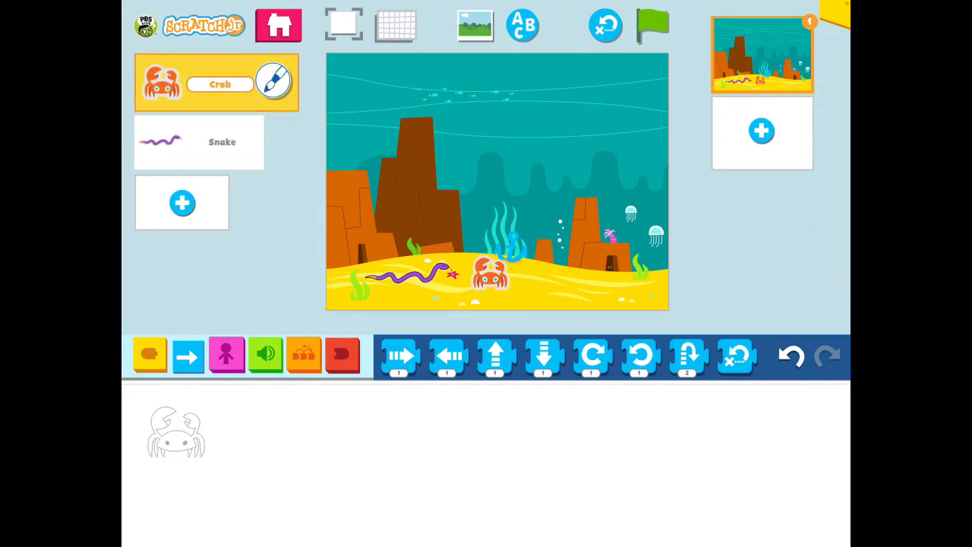
left_click(199, 142)
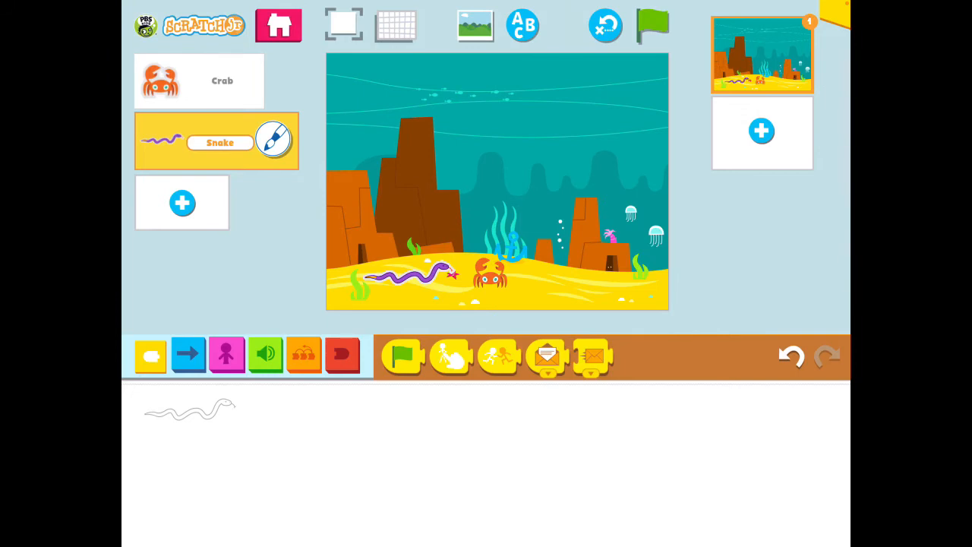
mouse_move(402, 355)
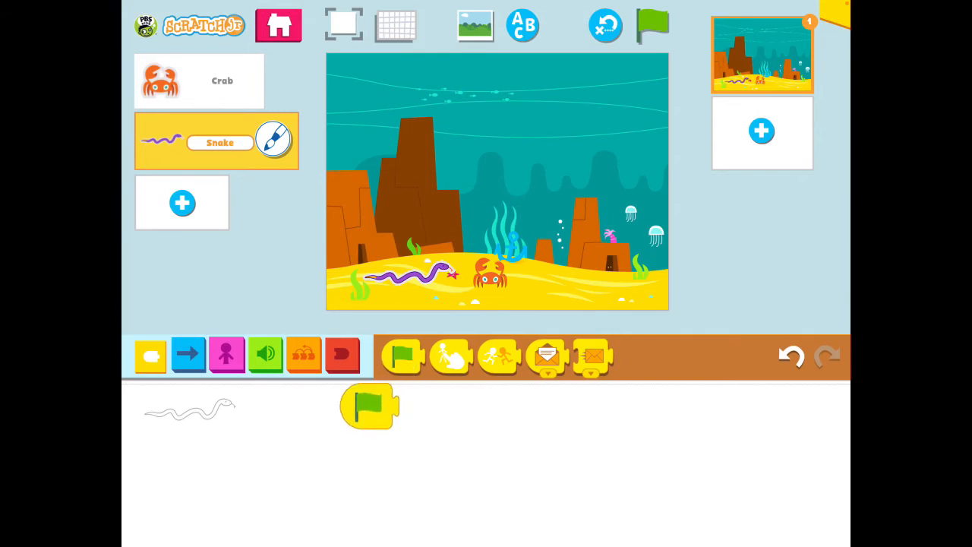
- Start the snake's script with a green-flag trigger and show the Motion blocks
left_click_drag(368, 405, 292, 422)
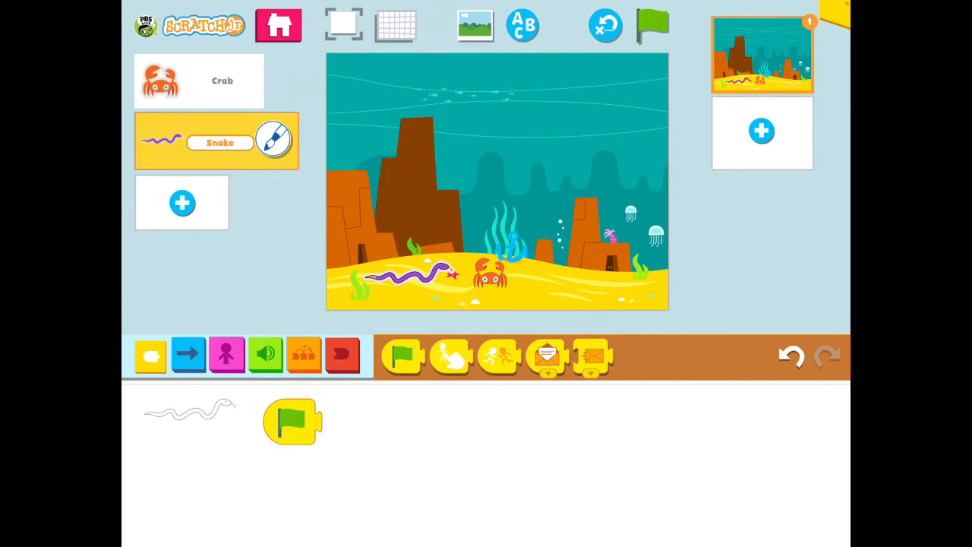
mouse_move(451, 356)
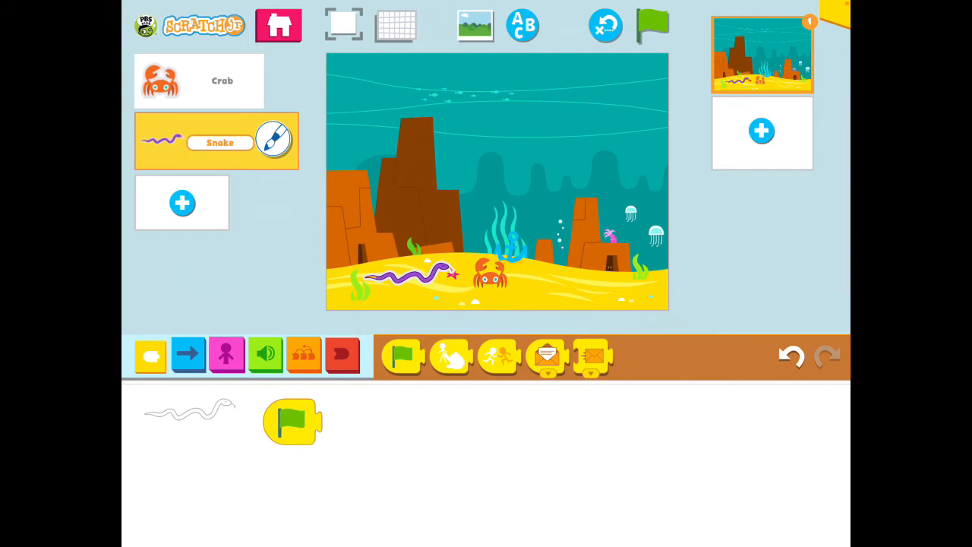
left_click(188, 354)
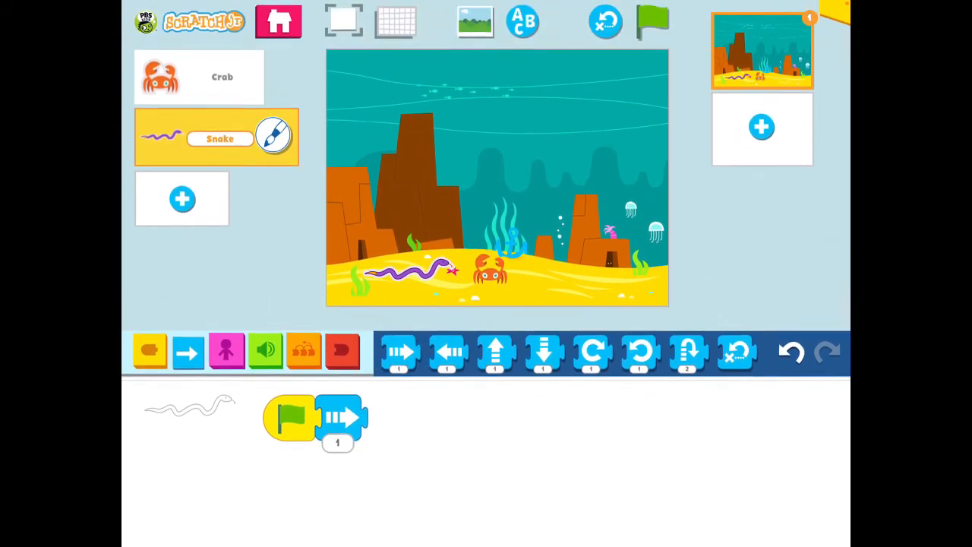
- Make the snake move right 2 steps, then add a Say block reading 'hi'
left_click(652, 23)
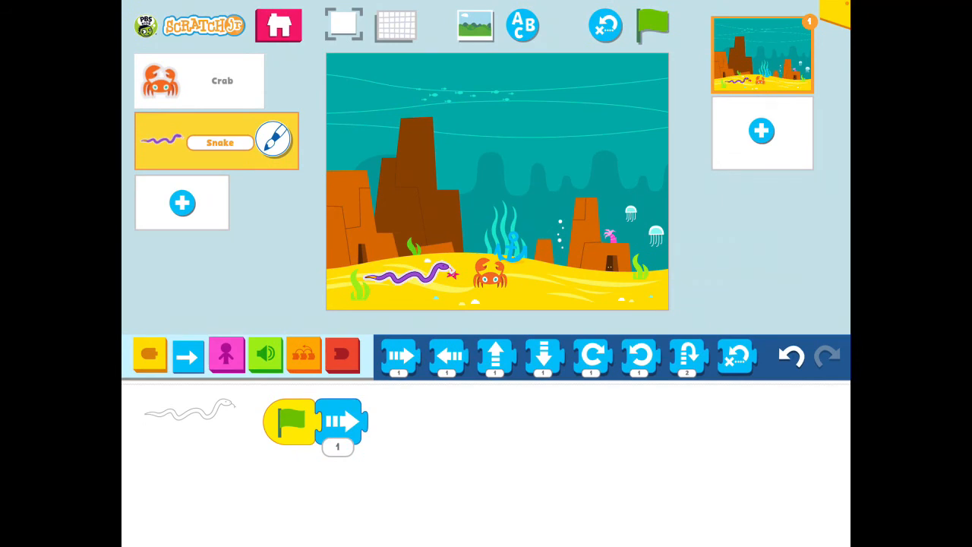
left_click(337, 447)
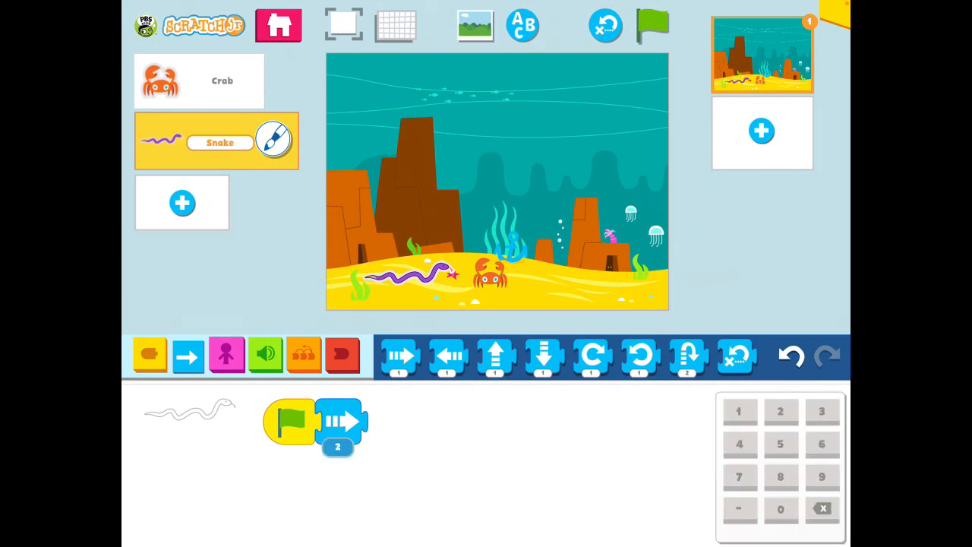
left_click(226, 355)
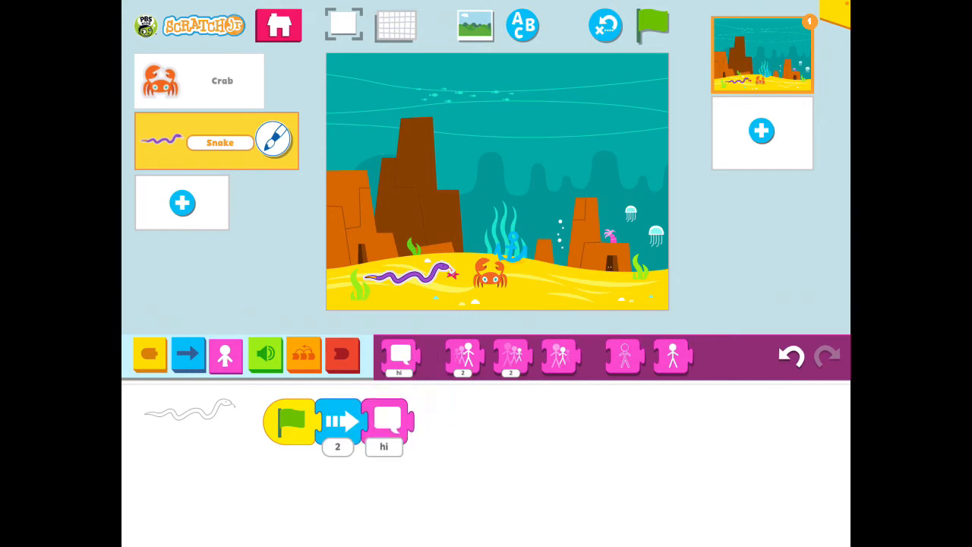
left_click(383, 425)
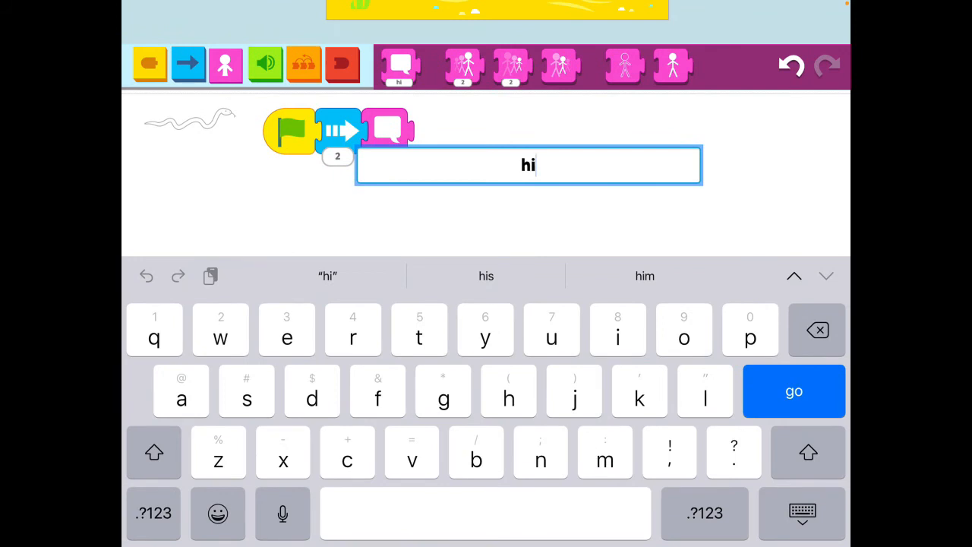
left_click(792, 390)
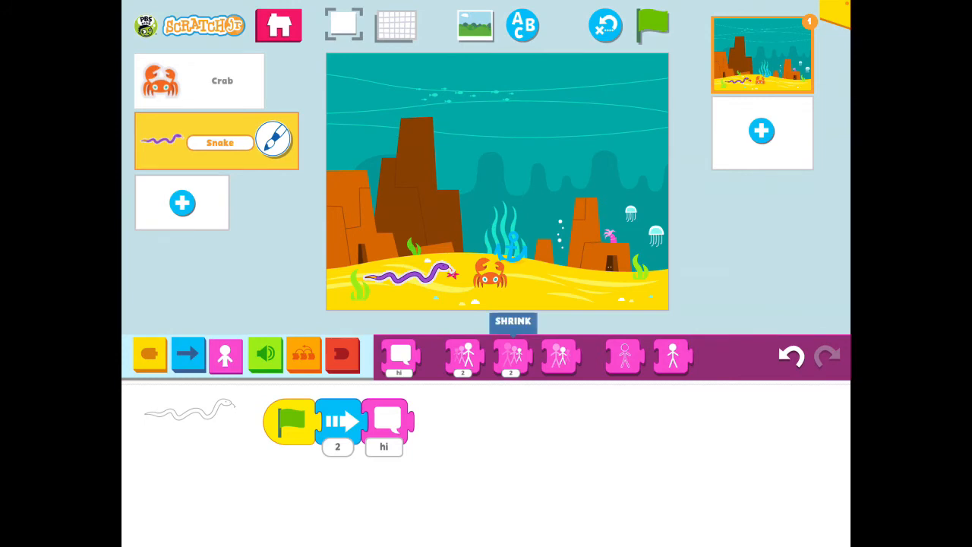
mouse_move(561, 355)
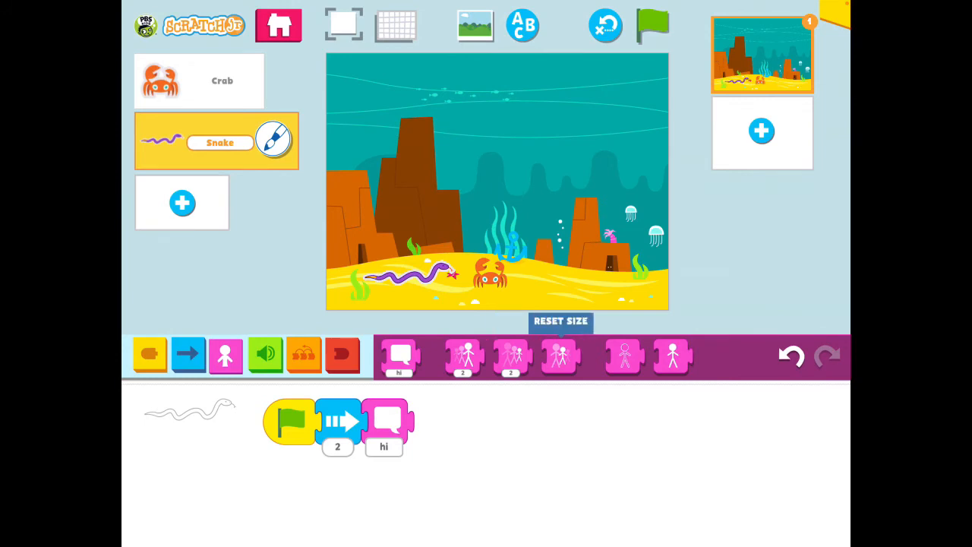
mouse_move(625, 355)
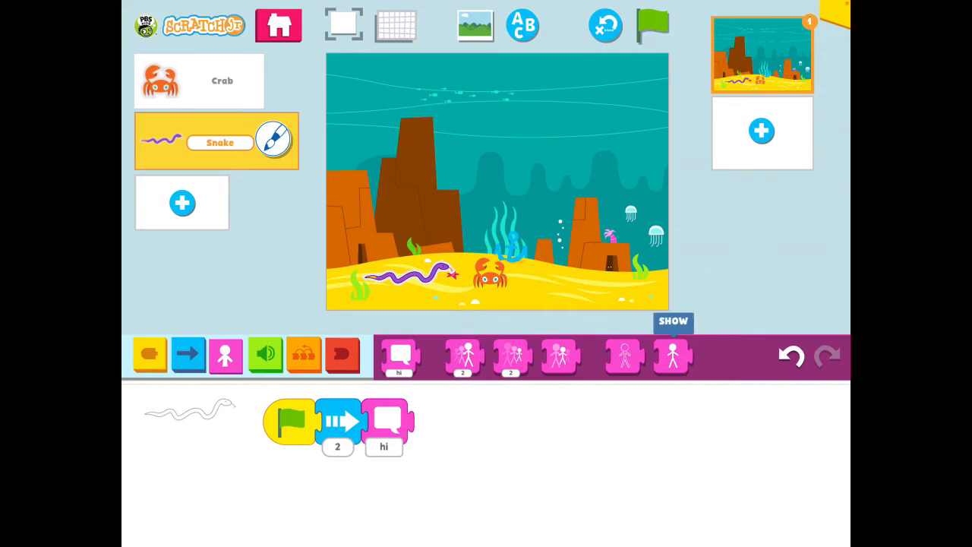
left_click_drag(672, 356, 549, 426)
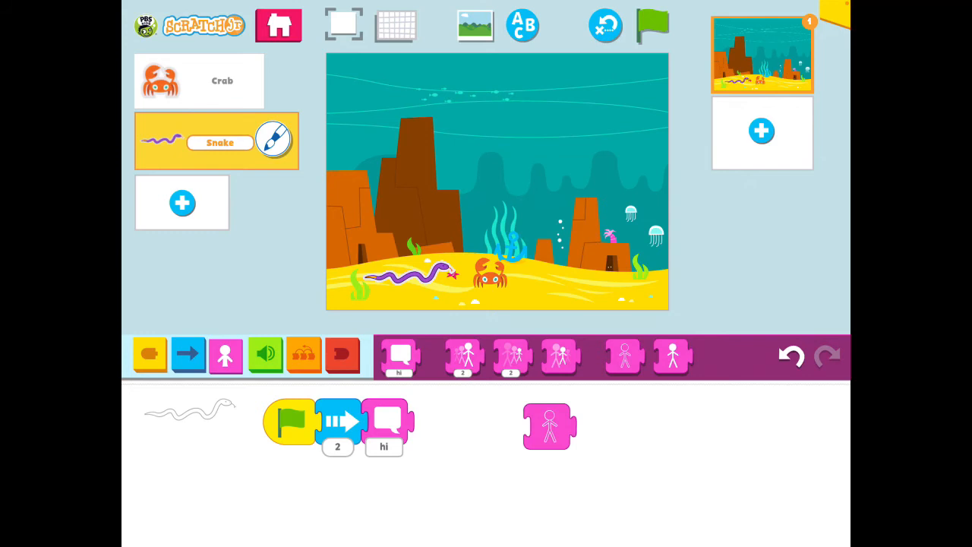
left_click(651, 25)
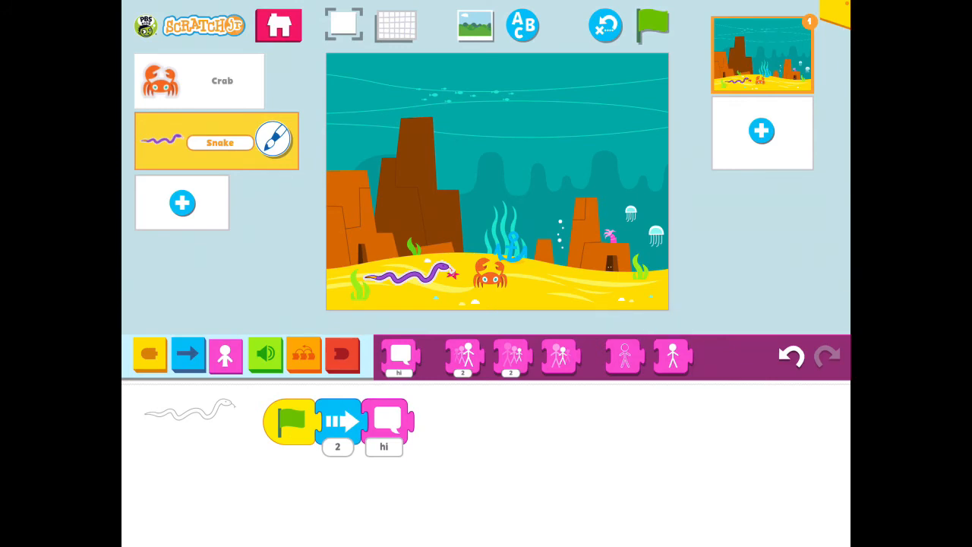
- Record a new sound and attach its sound block after the snake's 'hi' block
left_click(265, 356)
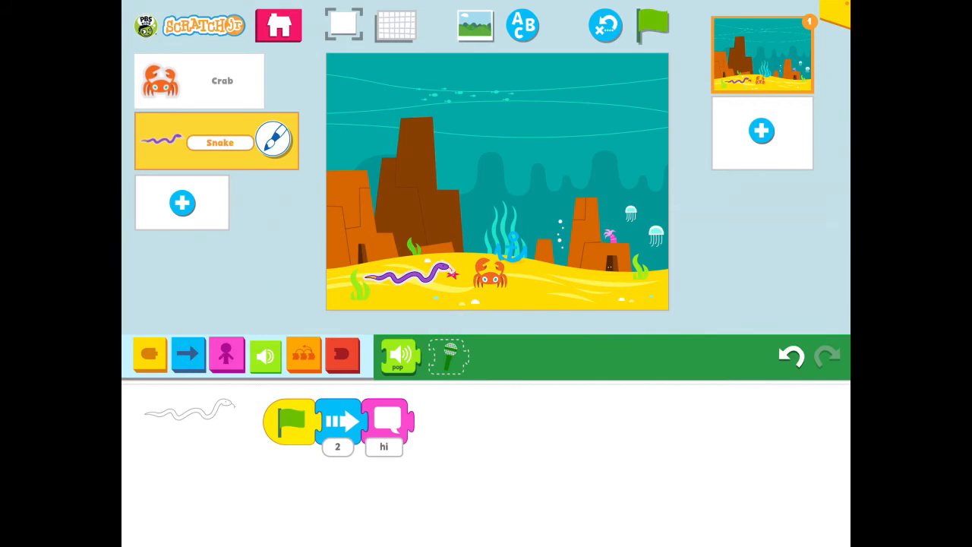
left_click(449, 355)
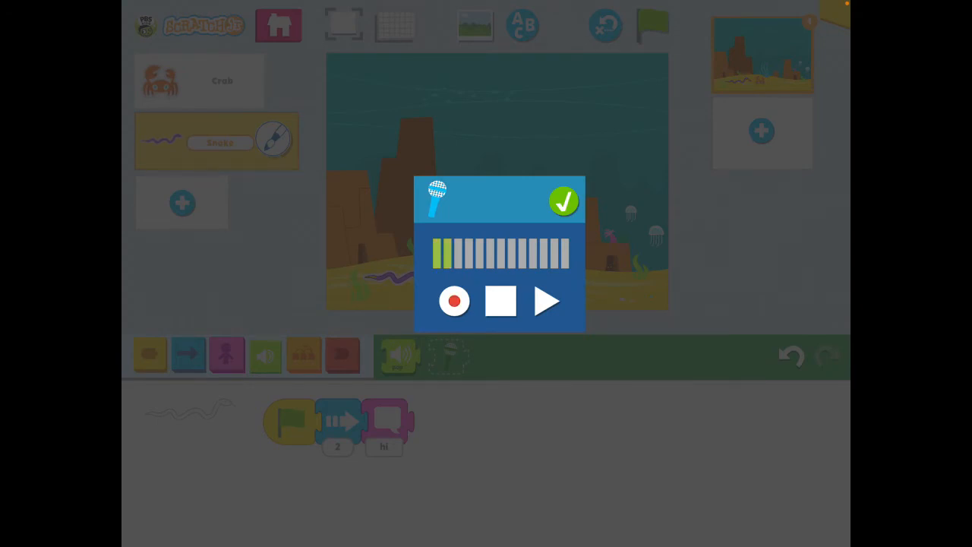
left_click(545, 301)
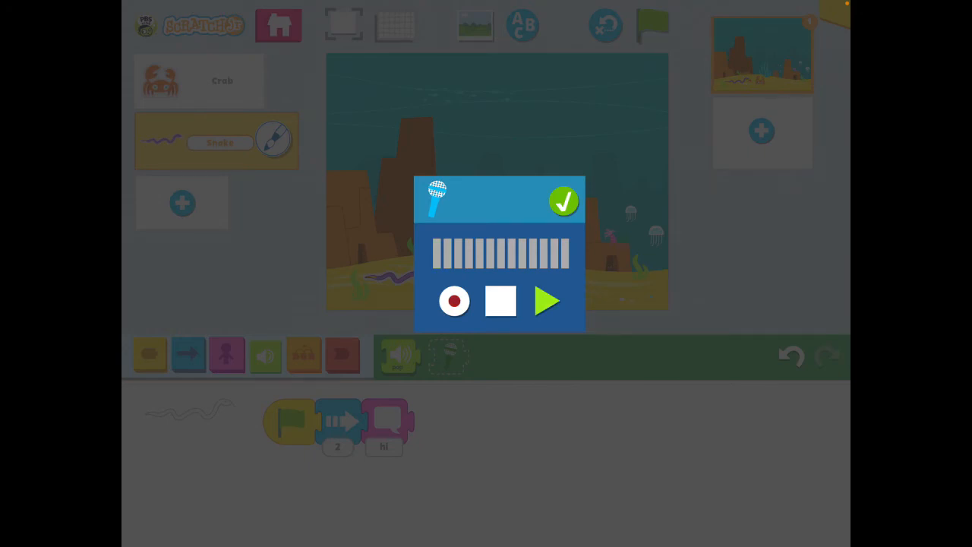
left_click(564, 201)
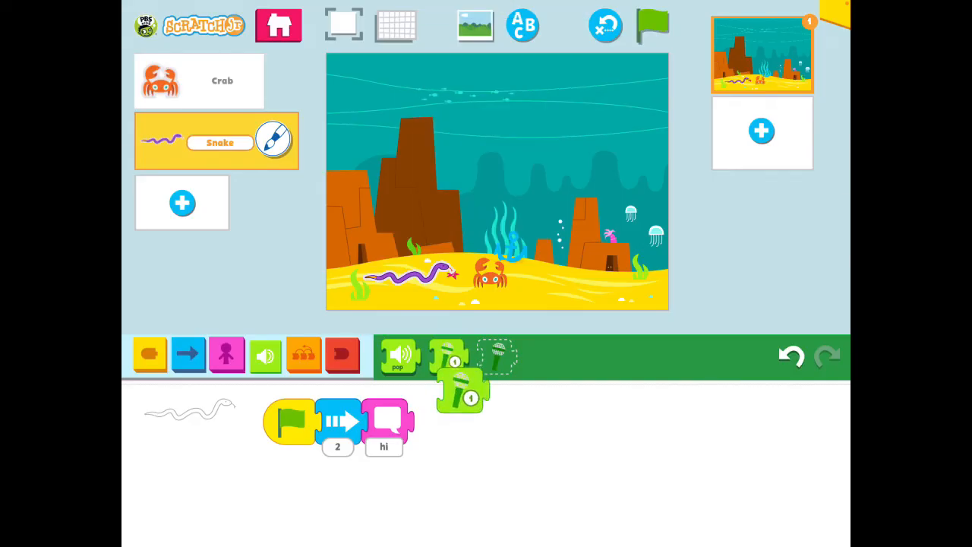
left_click_drag(459, 391, 433, 422)
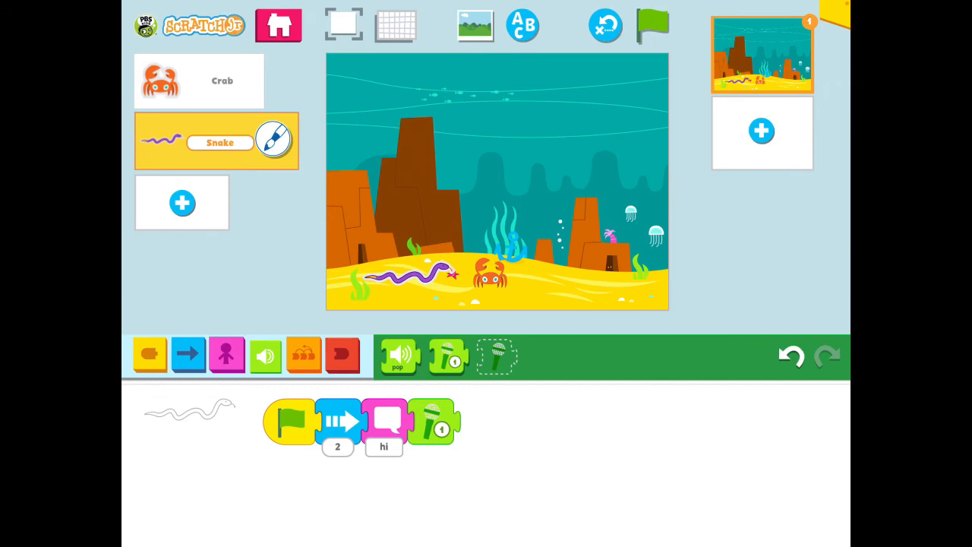
left_click(303, 355)
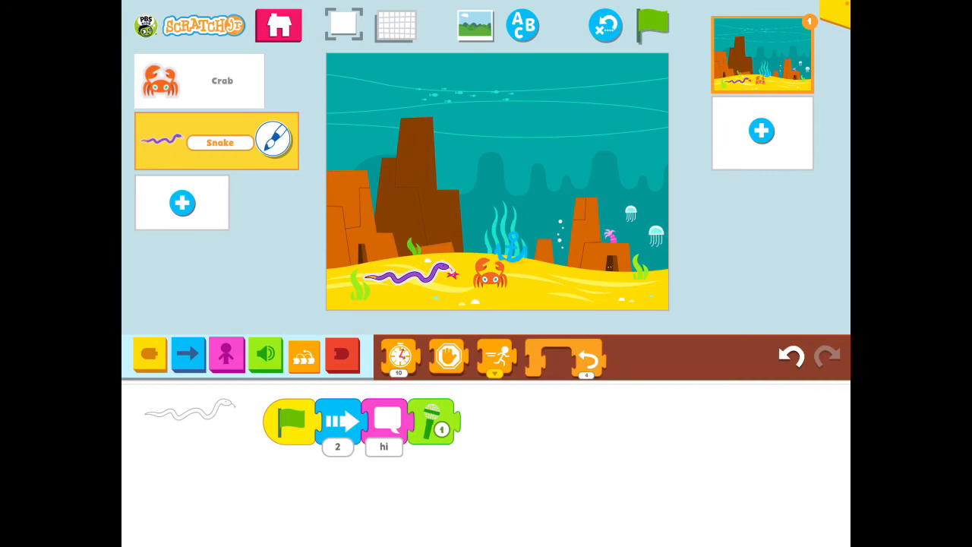
- Try a Wait block at the end of the snake's script and preview the script
left_click_drag(398, 355, 429, 395)
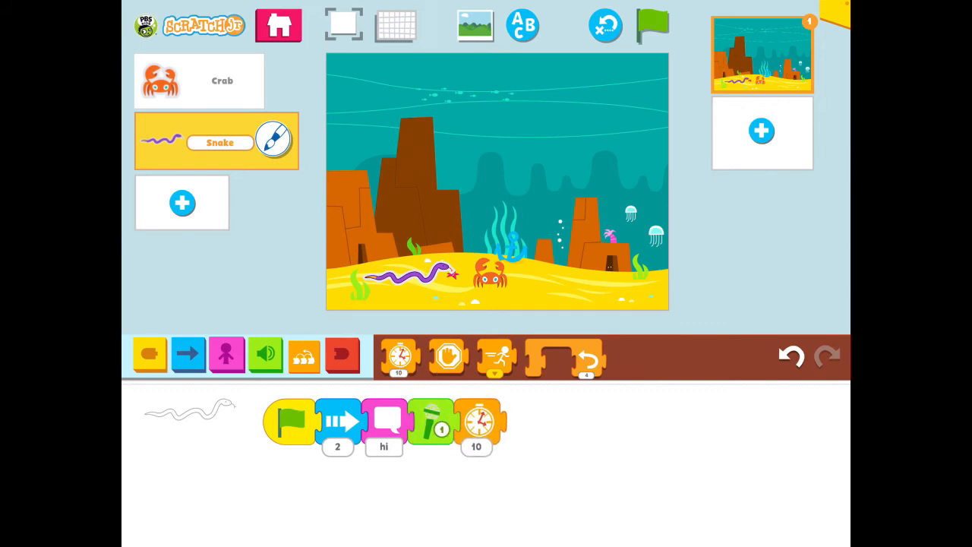
left_click(650, 25)
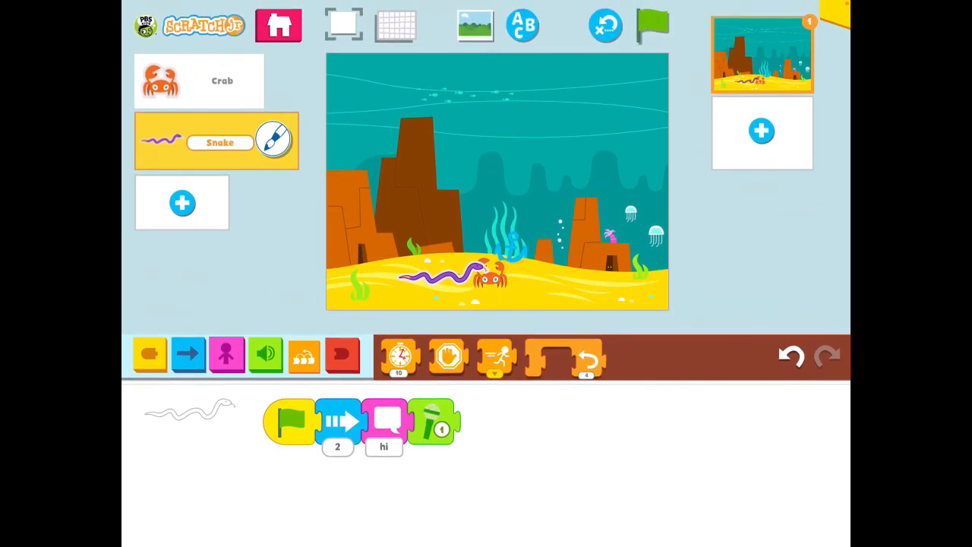
mouse_move(496, 357)
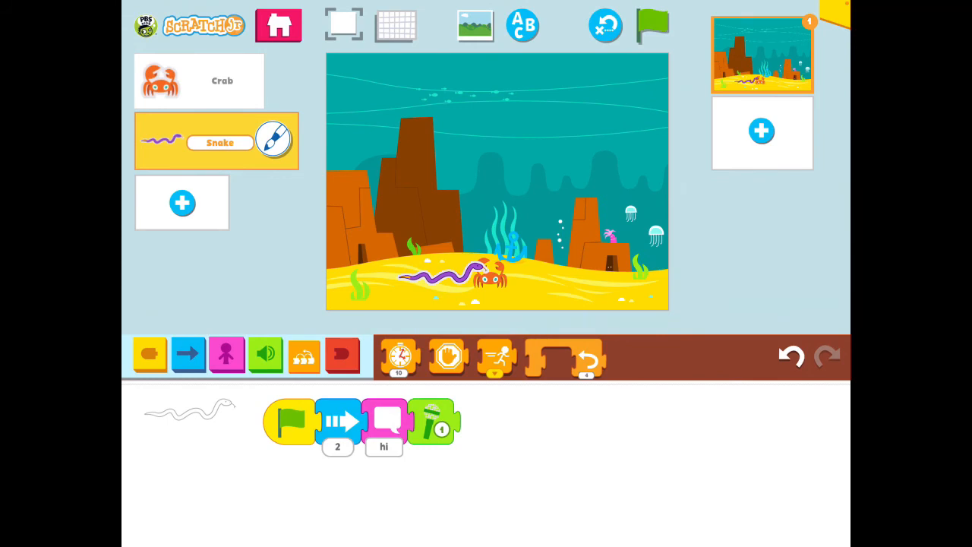
left_click(342, 354)
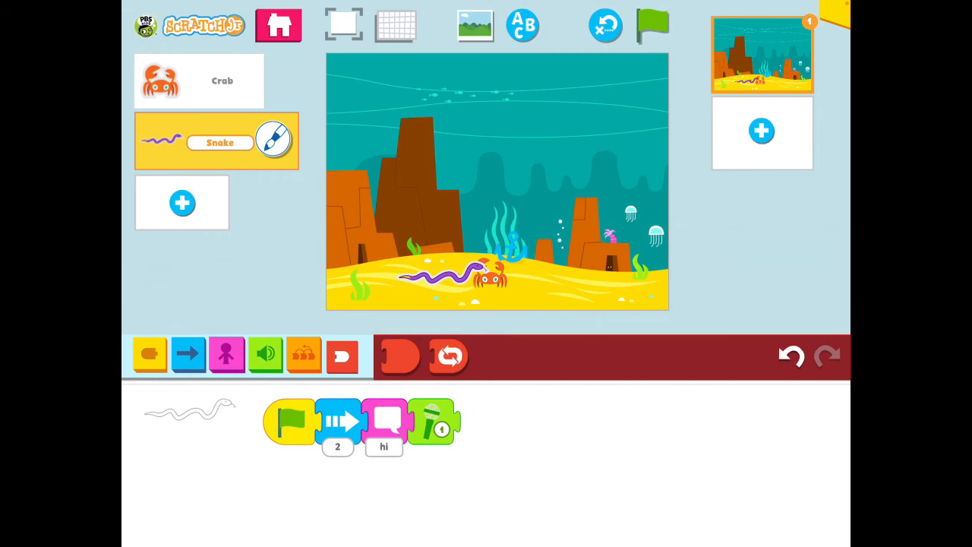
left_click(652, 25)
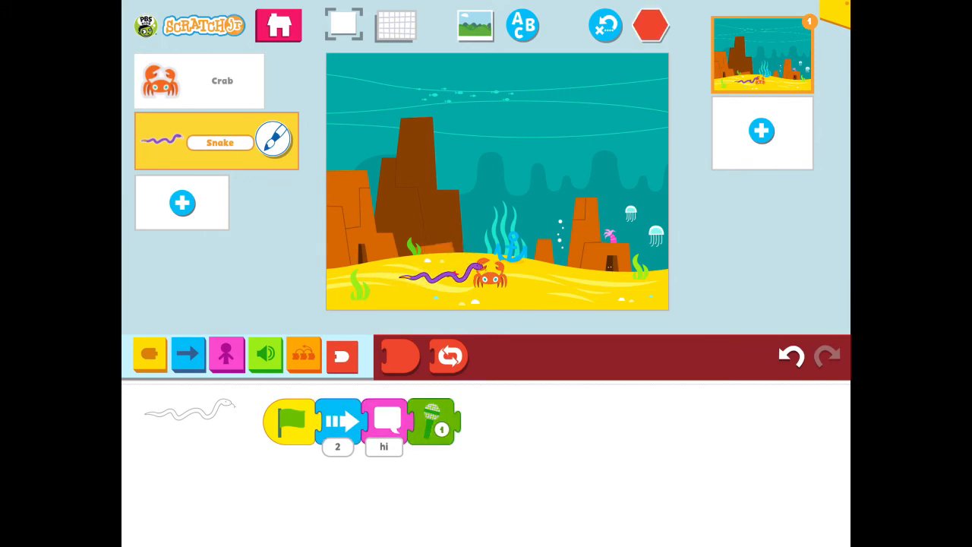
left_click(650, 25)
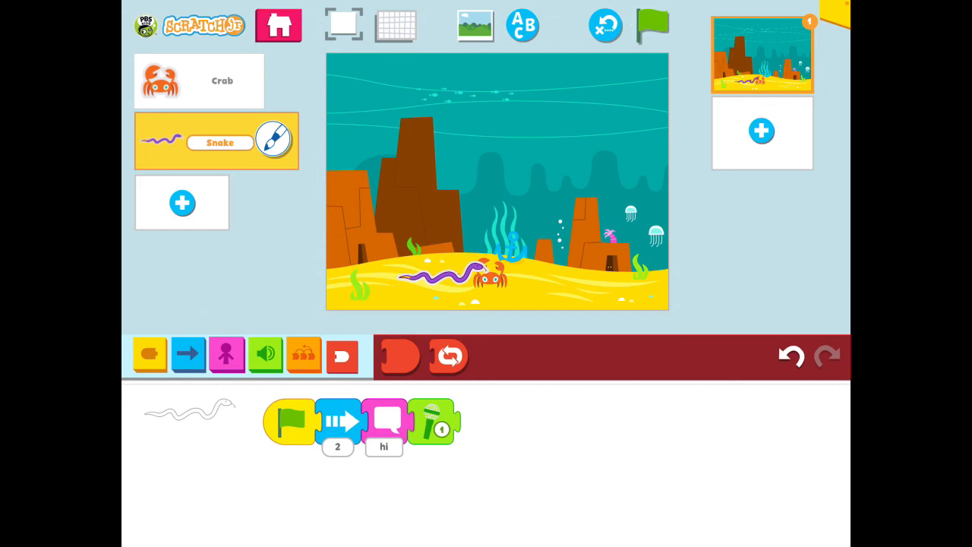
left_click(198, 80)
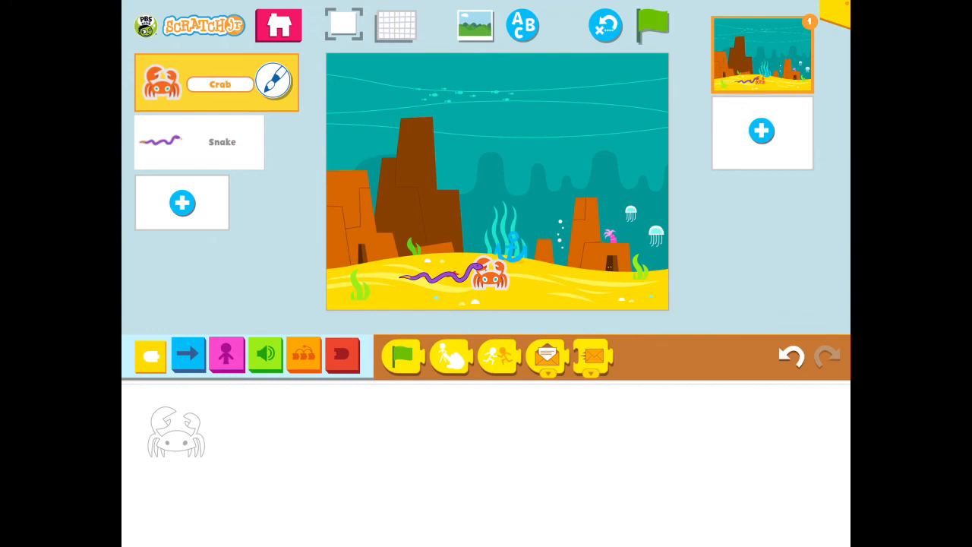
mouse_move(402, 356)
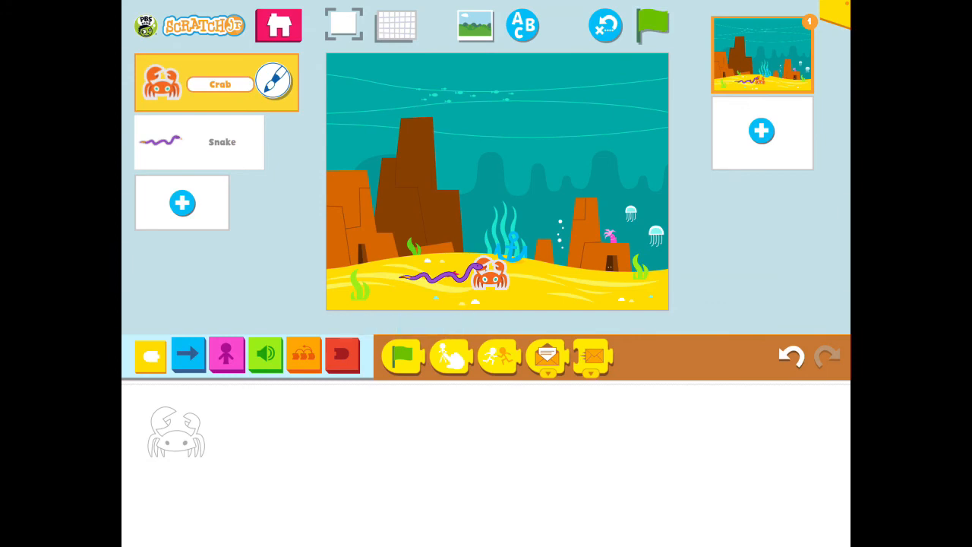
- Place a Start on Bump trigger in the crab's script area
left_click_drag(497, 356, 492, 401)
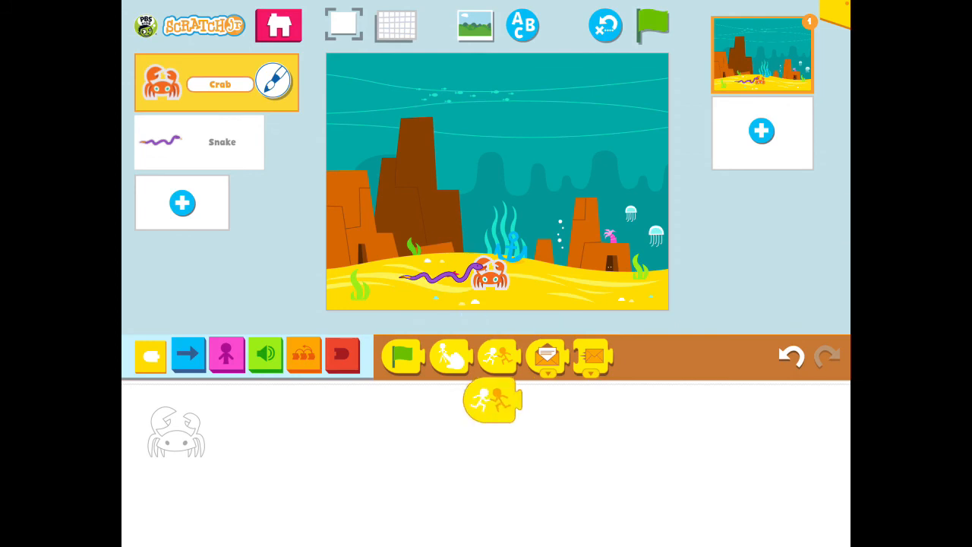
left_click_drag(493, 400, 302, 431)
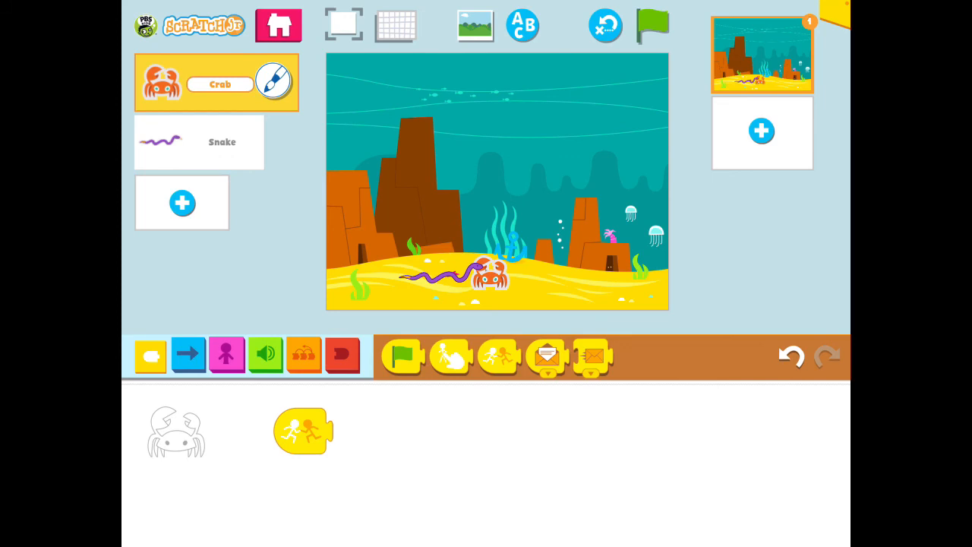
left_click(187, 354)
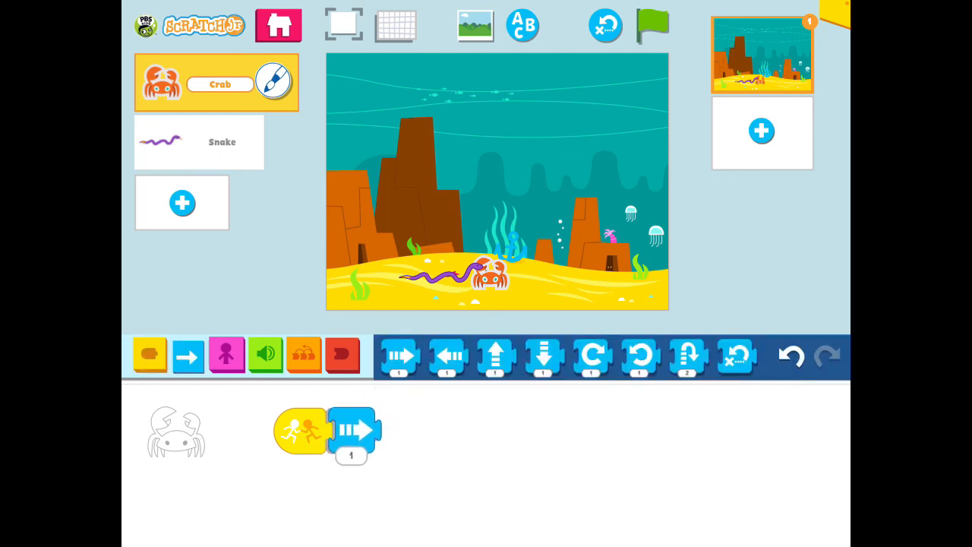
- Change the crab's Move Right count to 3 steps
left_click(350, 455)
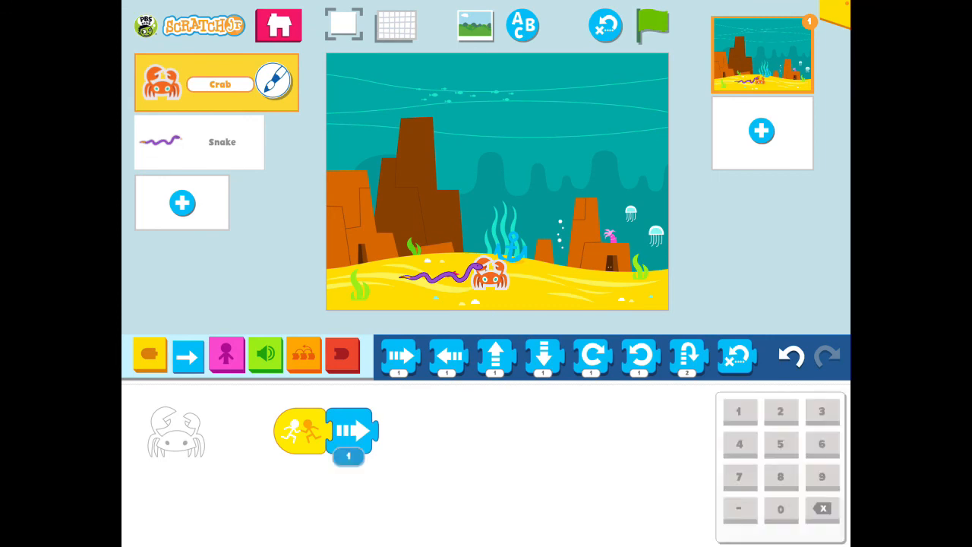
left_click(821, 411)
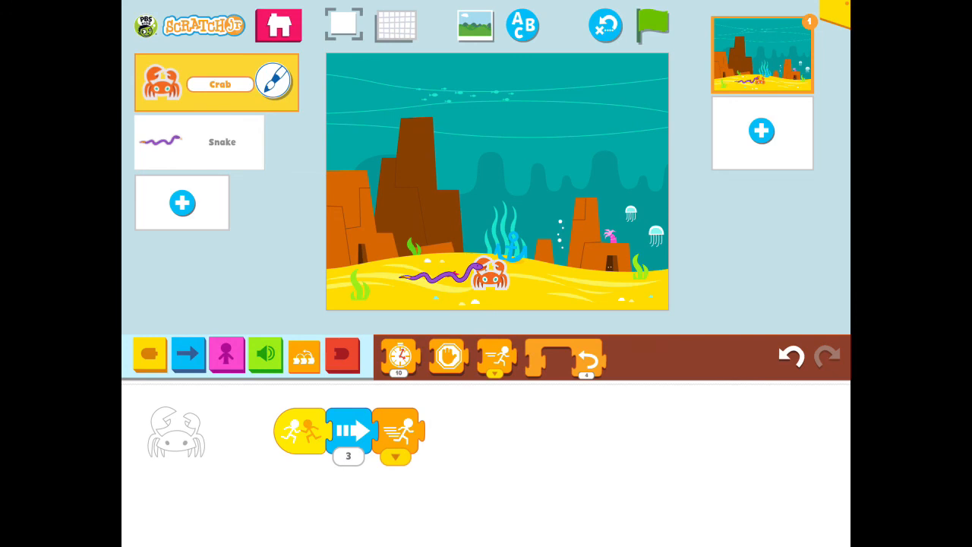
- Test the bump scene, then change the crab's move distance to 6
left_click(652, 25)
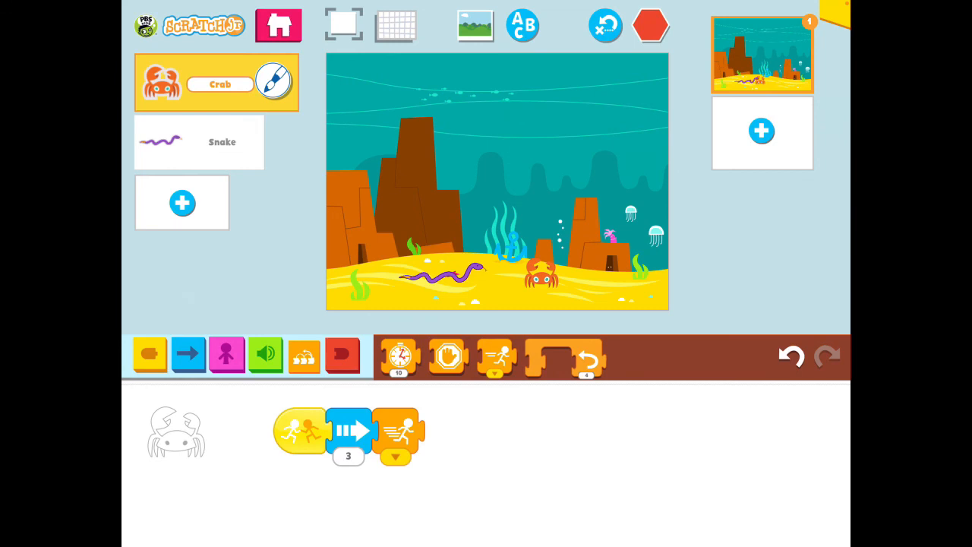
left_click(651, 25)
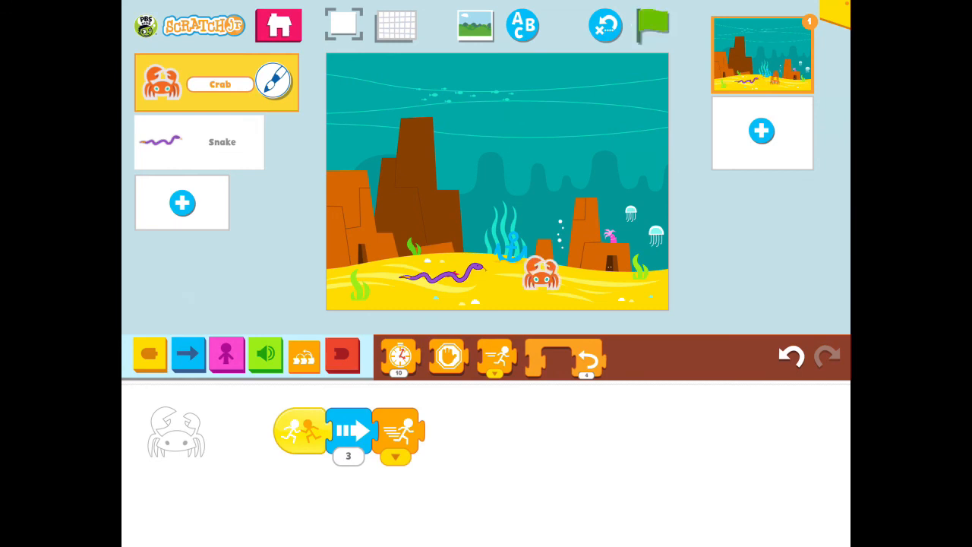
left_click(348, 456)
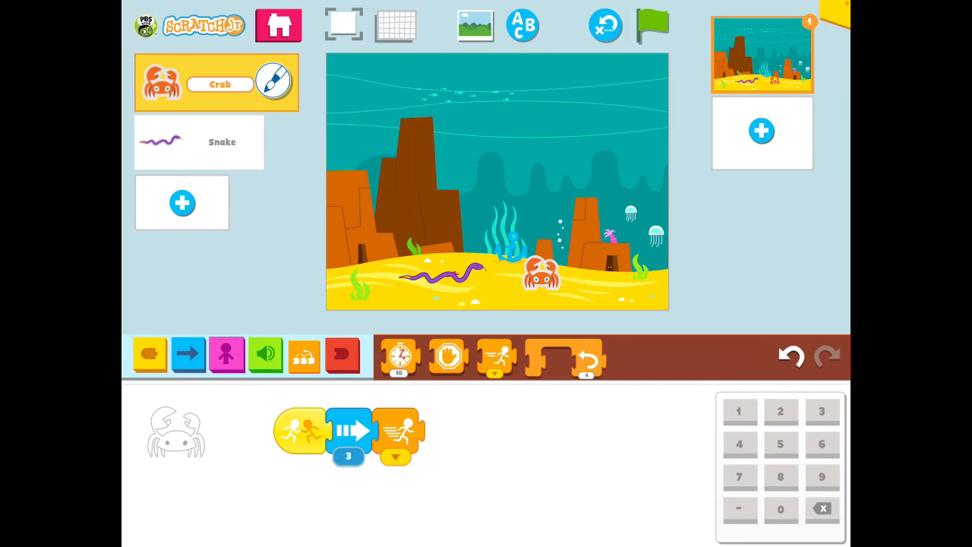
left_click(820, 443)
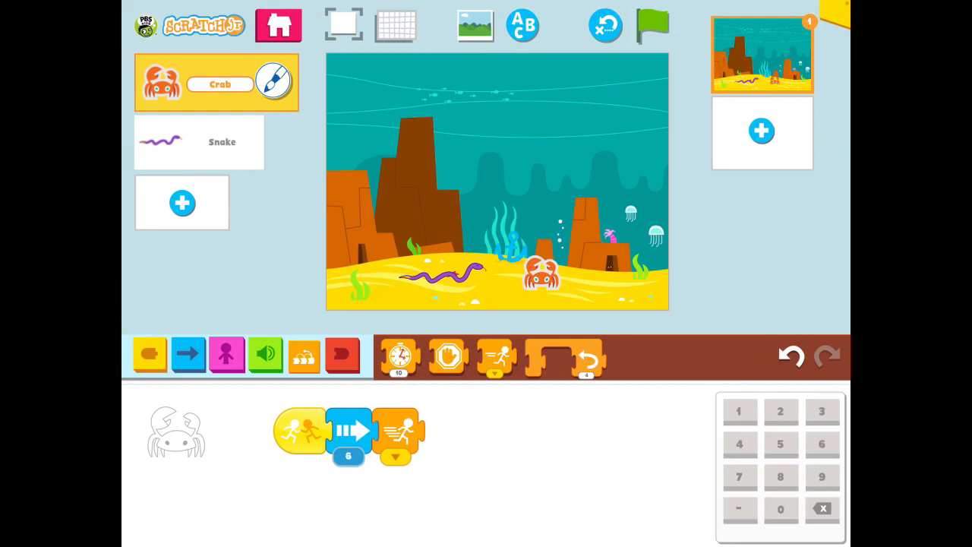
- Replay the scene to check the longer dash, then return to My Projects
left_click(652, 25)
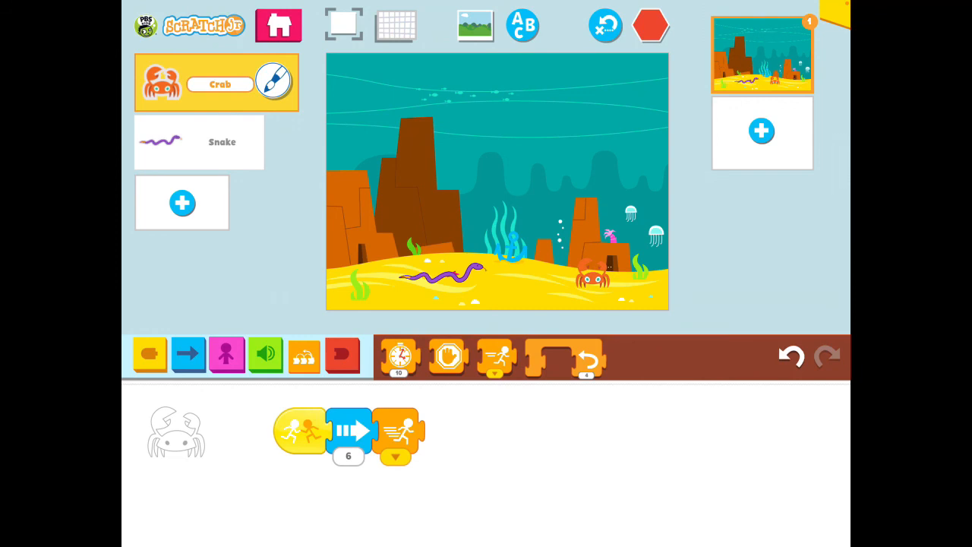
left_click(651, 25)
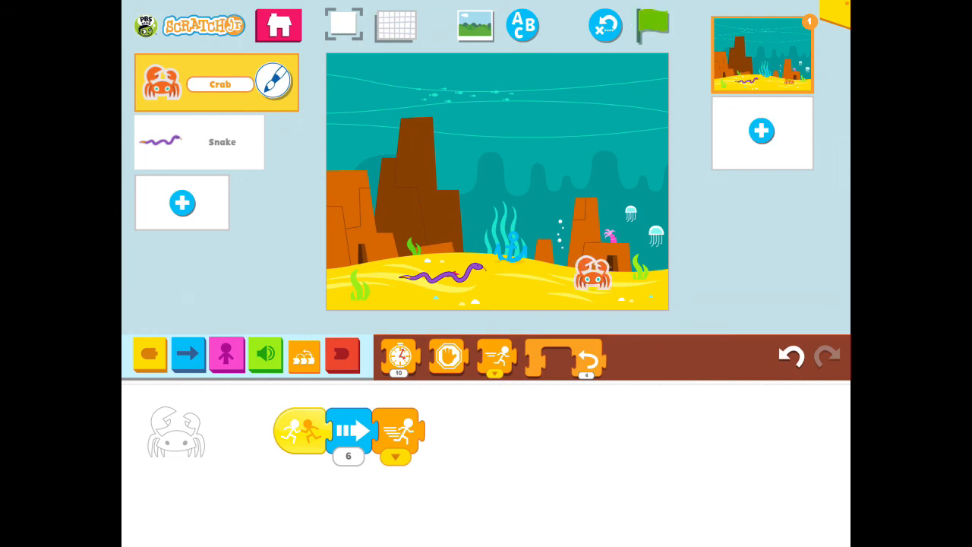
left_click(278, 25)
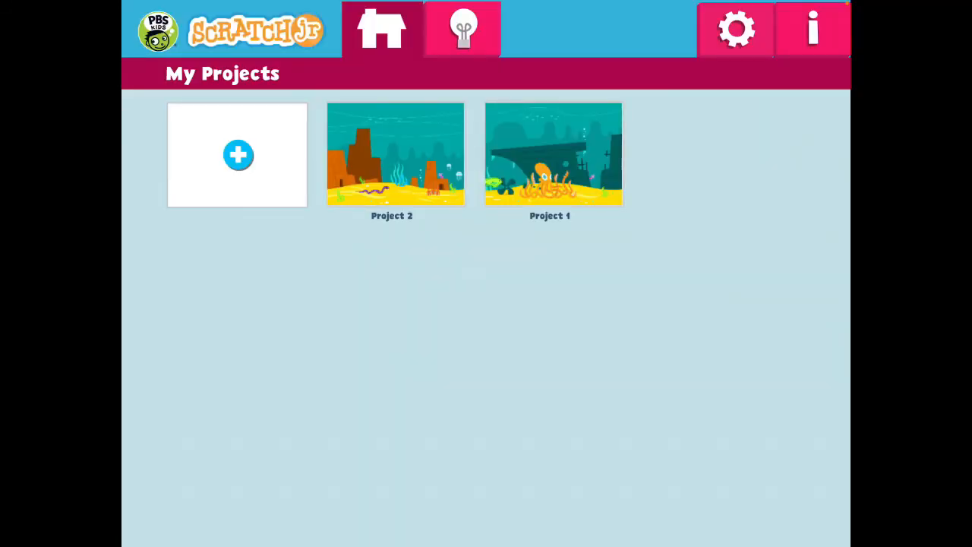